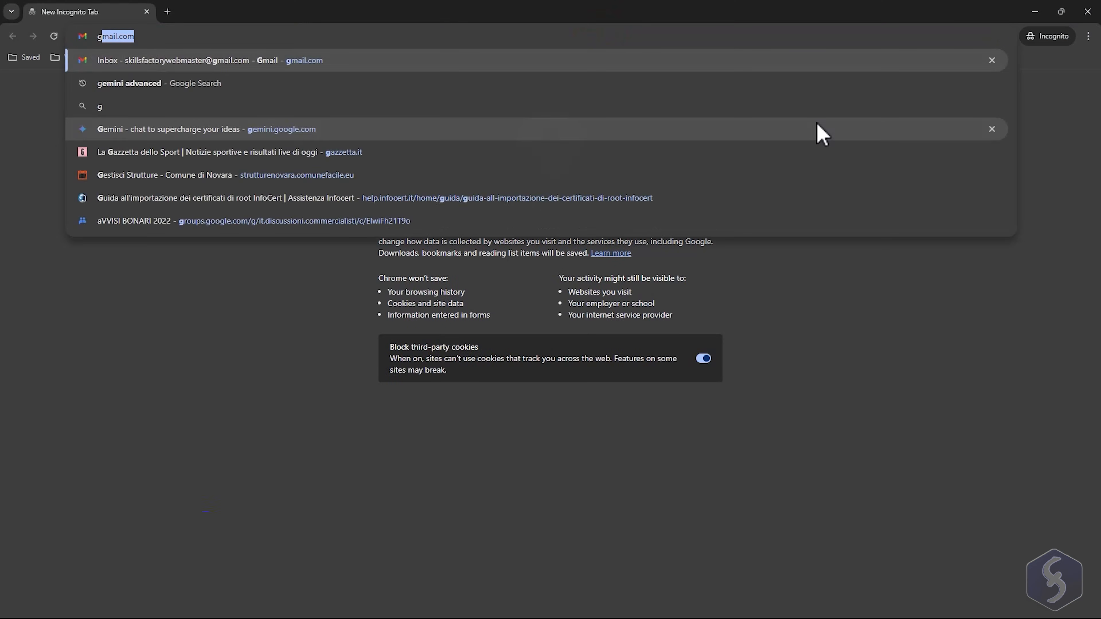
Step: Go to gemini.google.com and sign in with the Google account email
{"action": "left_click", "coordinate": [169, 129]}
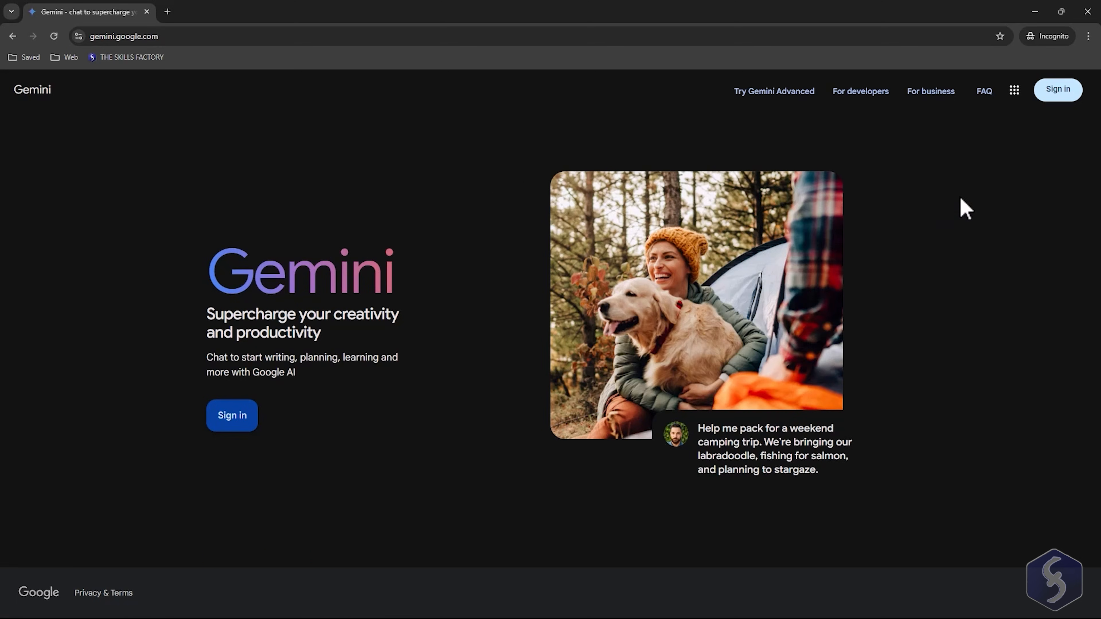
{"action": "left_click", "coordinate": [232, 415]}
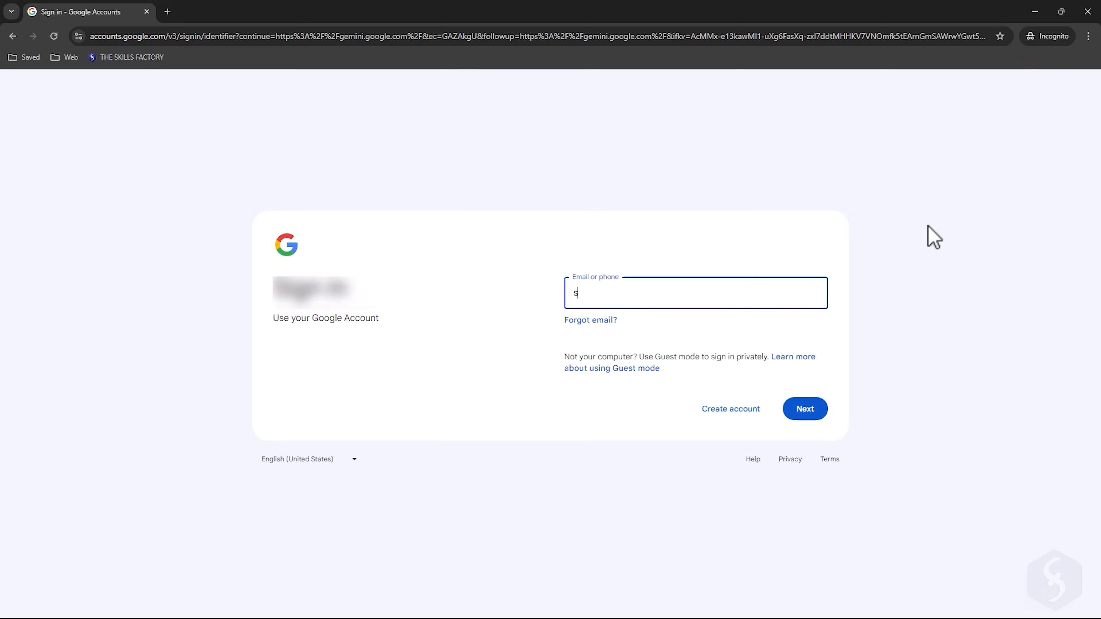
{"action": "left_click", "coordinate": [804, 409]}
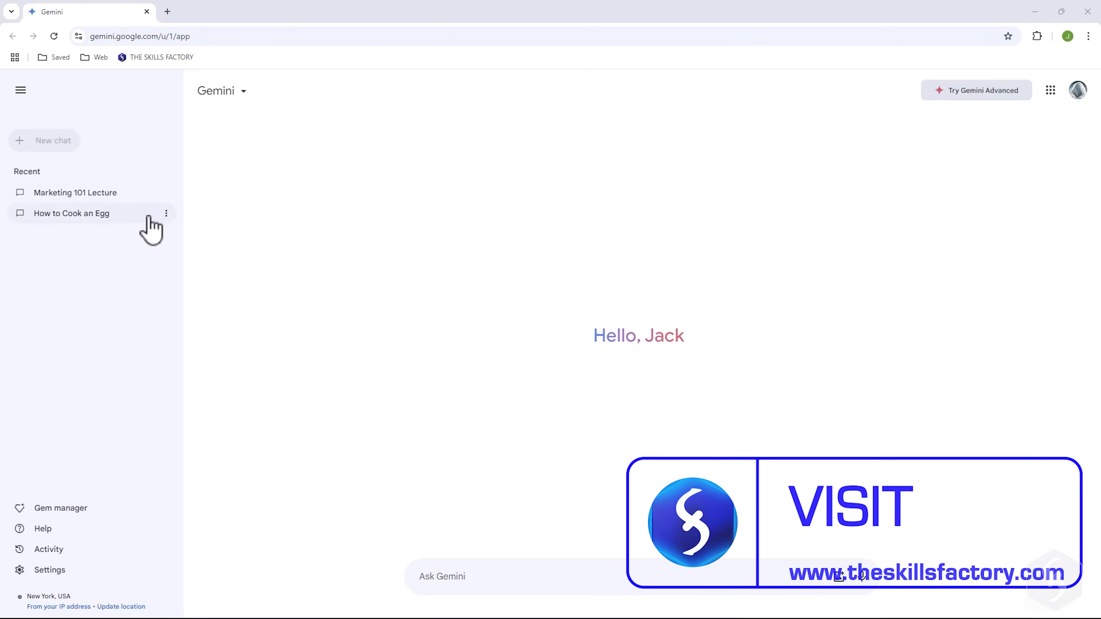
{"action": "mouse_move", "coordinate": [20, 91]}
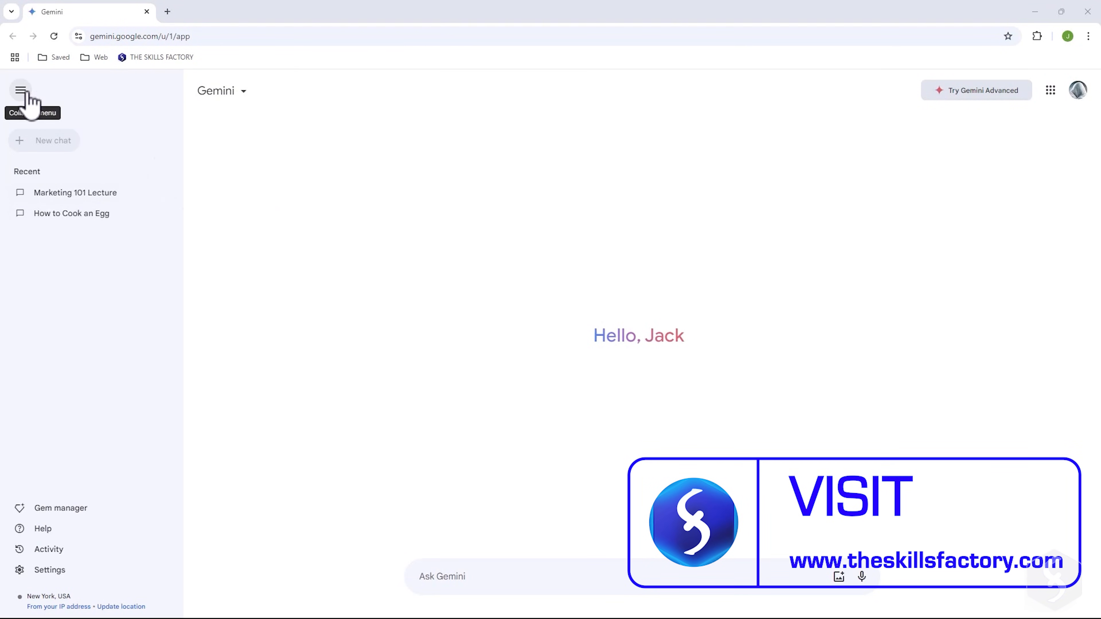
Step: Ask 'Describe the Solar System' and read through the illustrated overview
{"action": "left_click", "coordinate": [20, 91]}
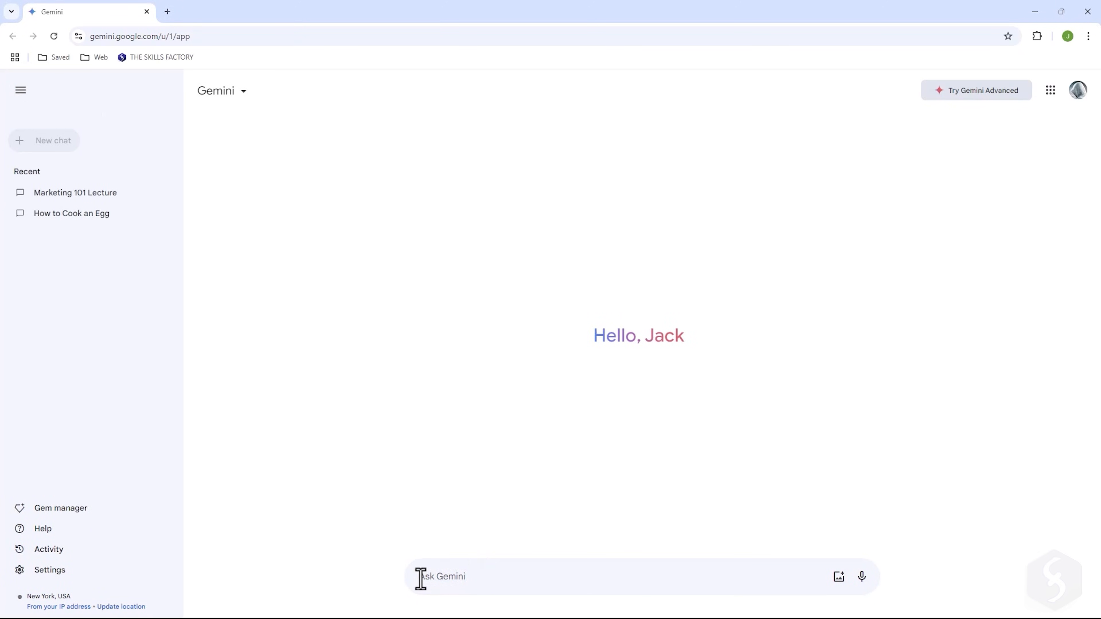
{"action": "mouse_move", "coordinate": [397, 588]}
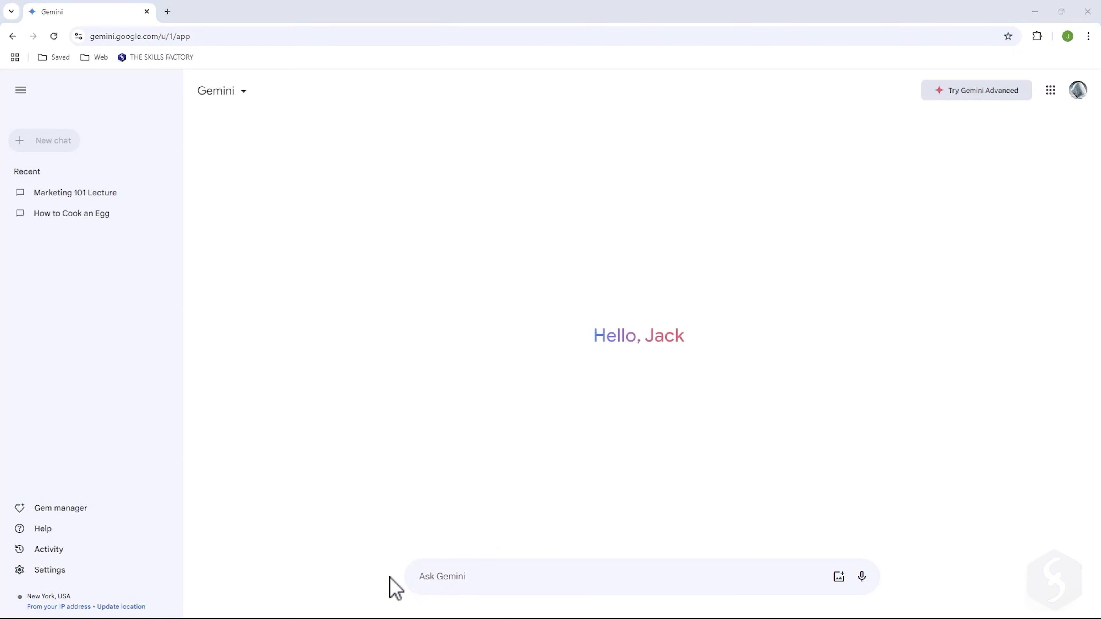
{"action": "type", "text": "D"}
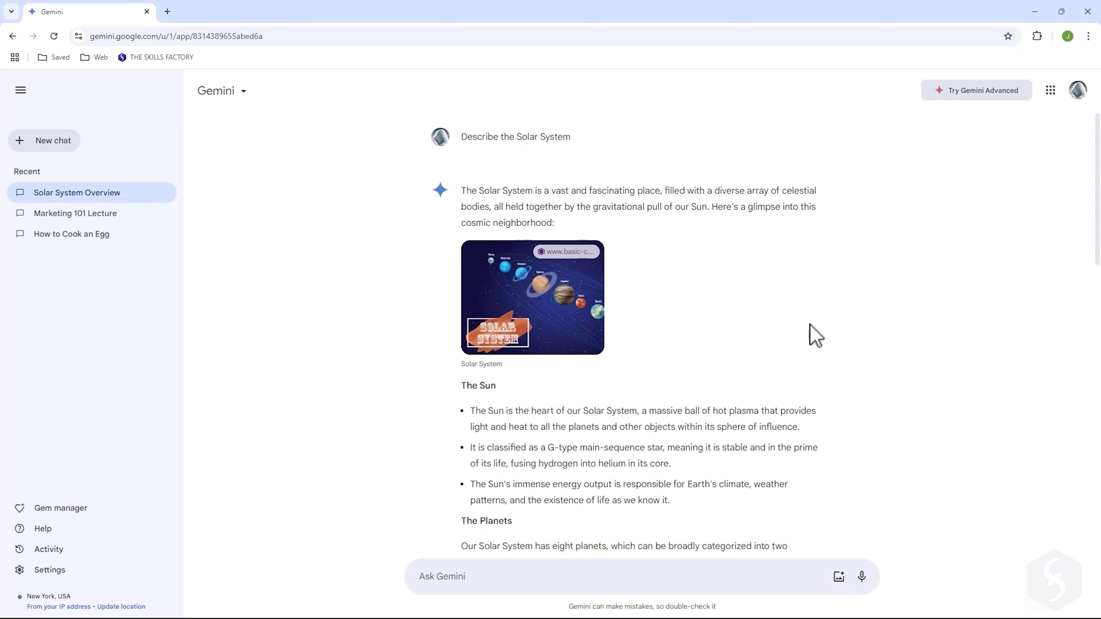
{"action": "scroll", "scroll_direction": "down", "scroll_amount": 3}
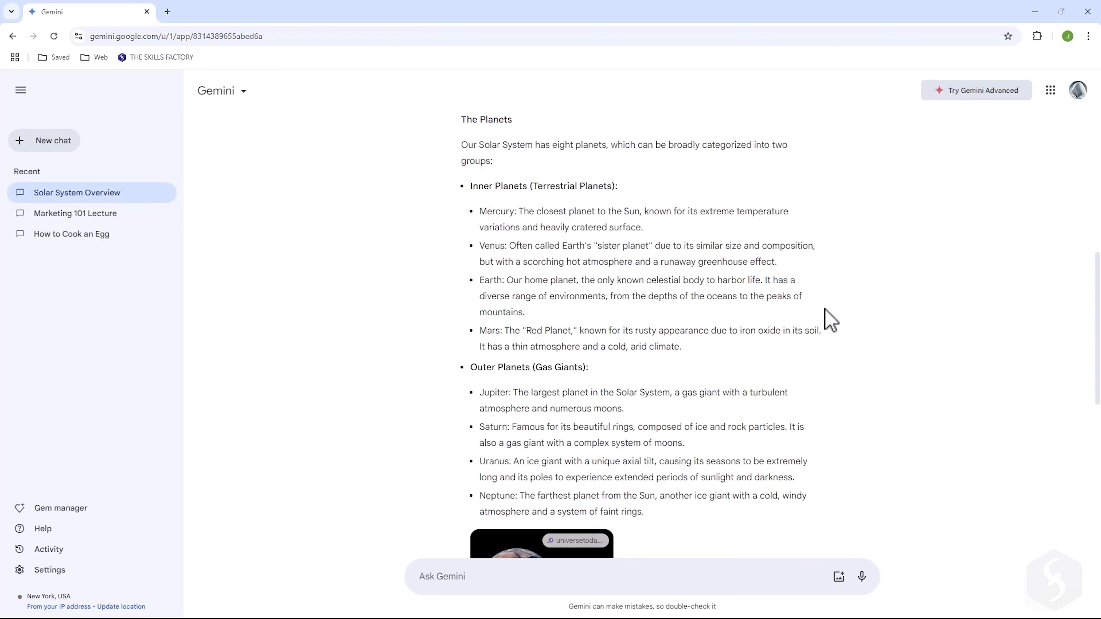
{"action": "scroll", "scroll_direction": "down", "scroll_amount": 3}
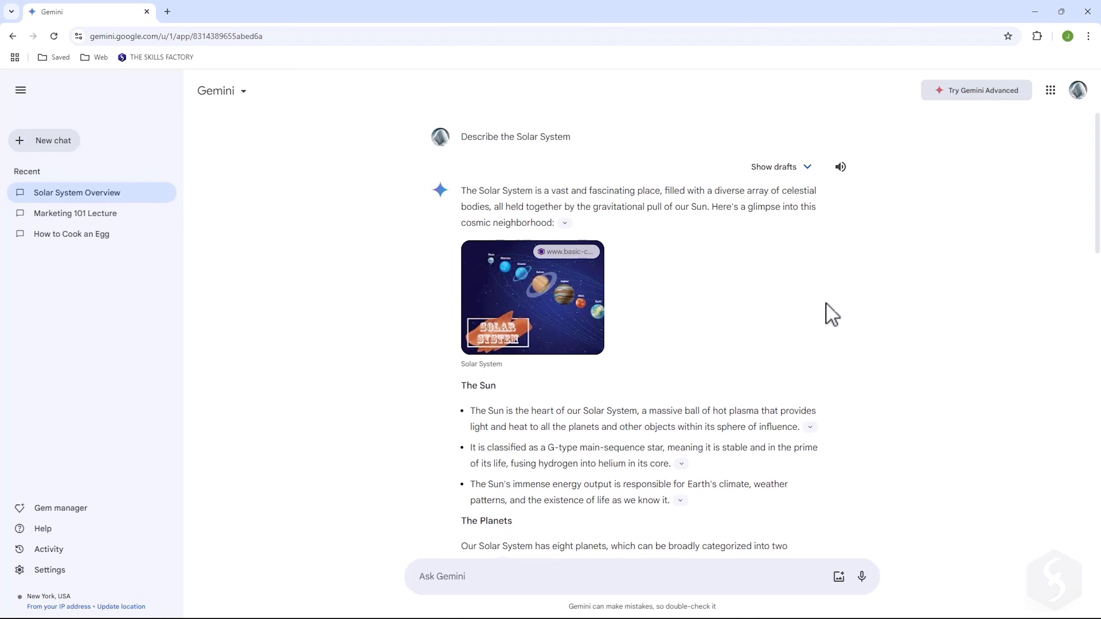
Step: Compare Draft 2 and Draft 3 of the Solar System answer and have it read aloud
{"action": "left_click", "coordinate": [808, 167]}
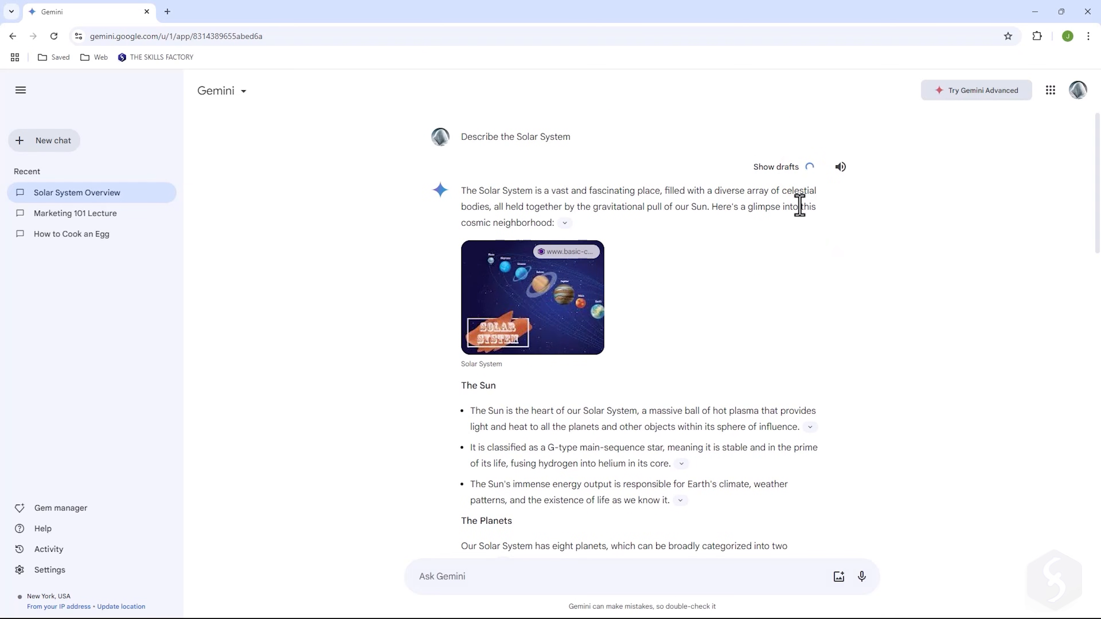
{"action": "left_click", "coordinate": [776, 166]}
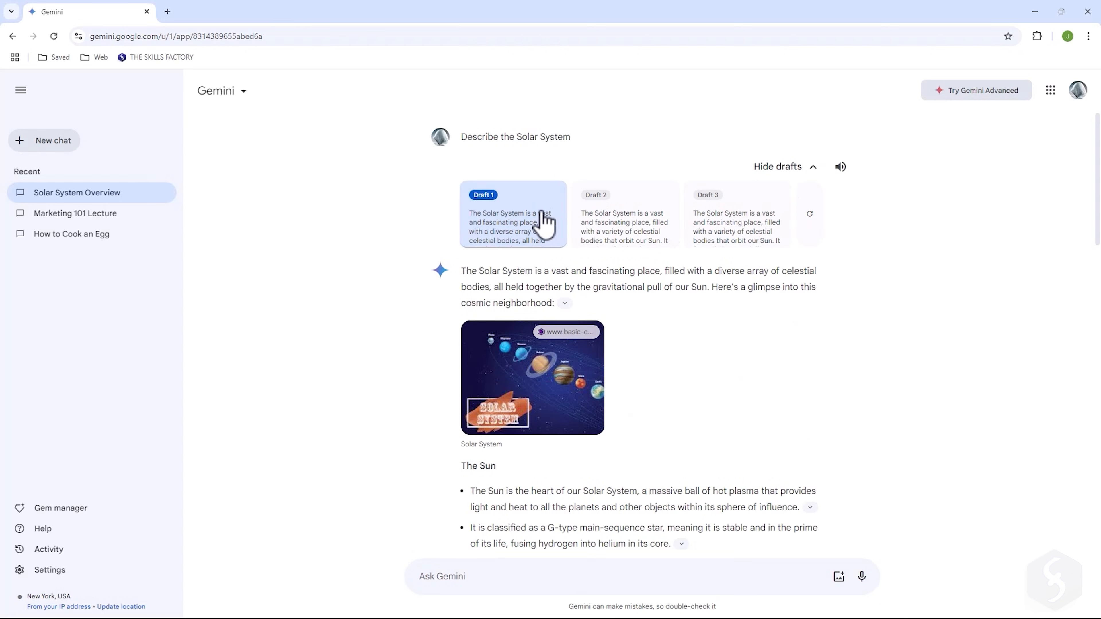
{"action": "mouse_move", "coordinate": [771, 241]}
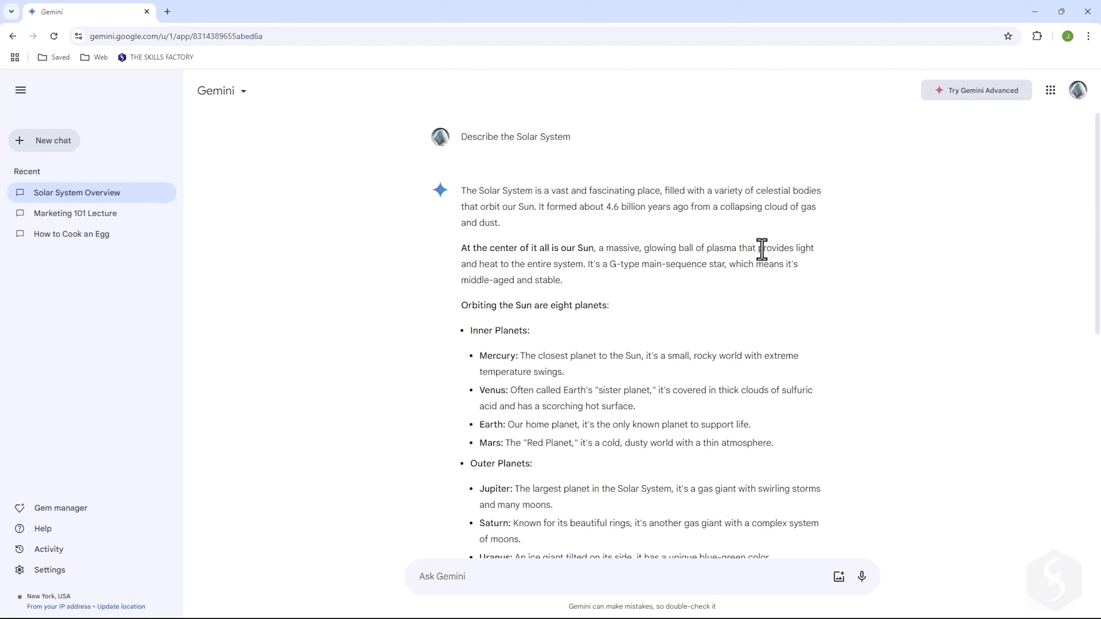
{"action": "left_click", "coordinate": [777, 166]}
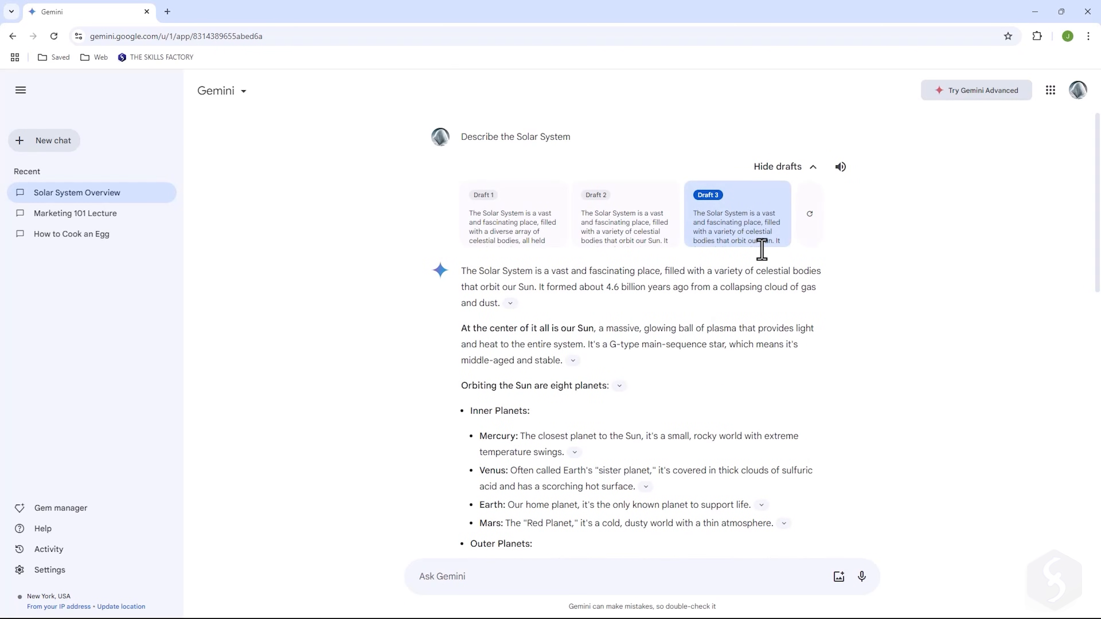
{"action": "left_click", "coordinate": [625, 214]}
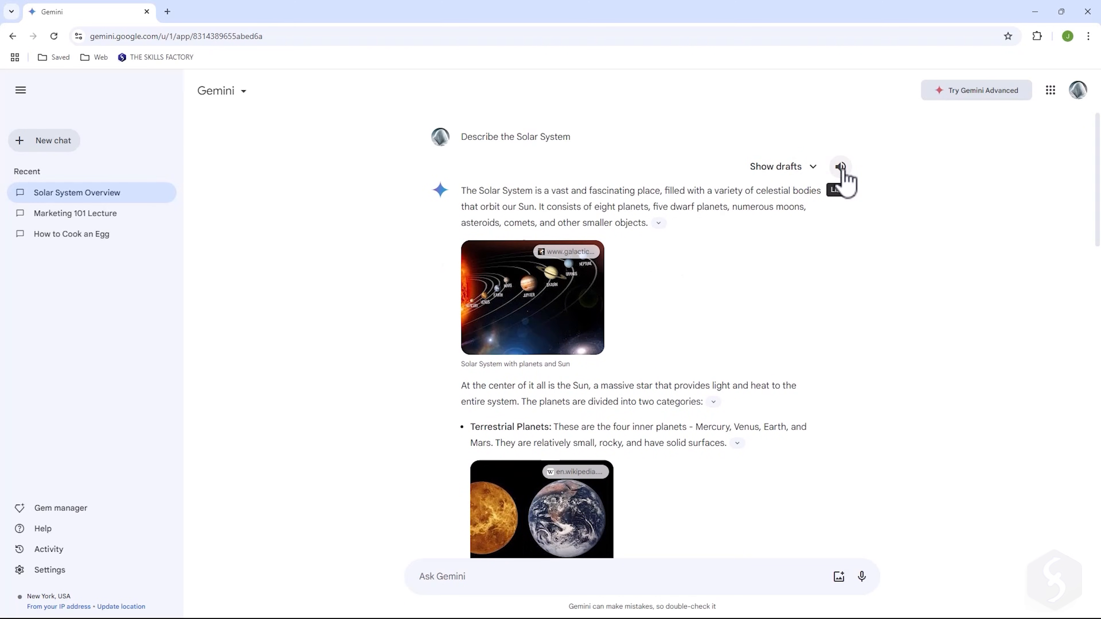
{"action": "left_click", "coordinate": [841, 166]}
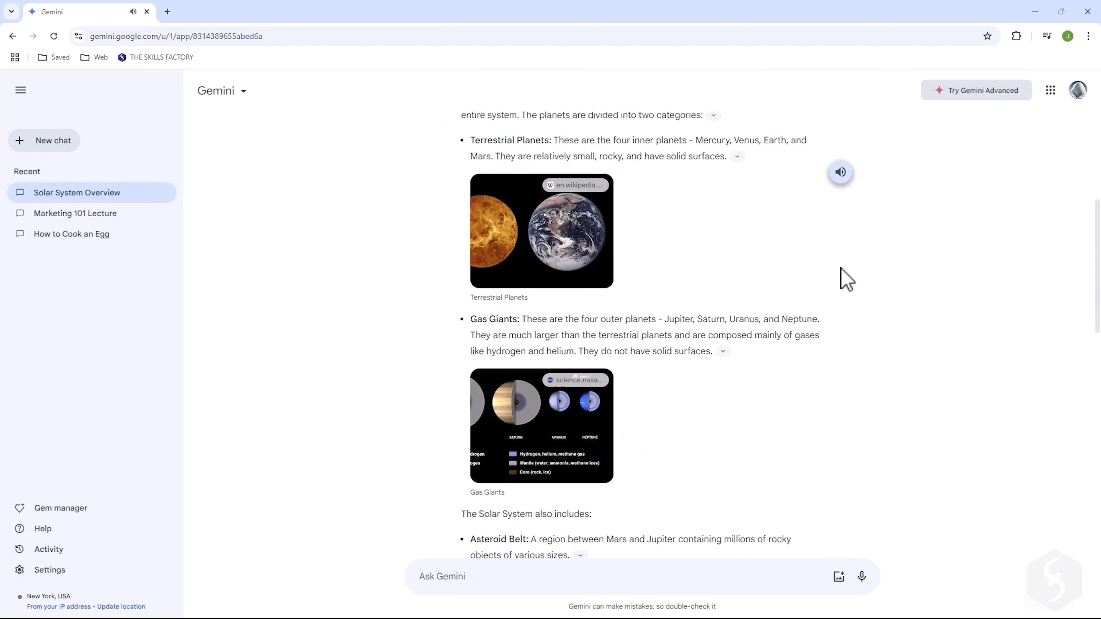
{"action": "scroll", "scroll_direction": "down", "scroll_amount": 3}
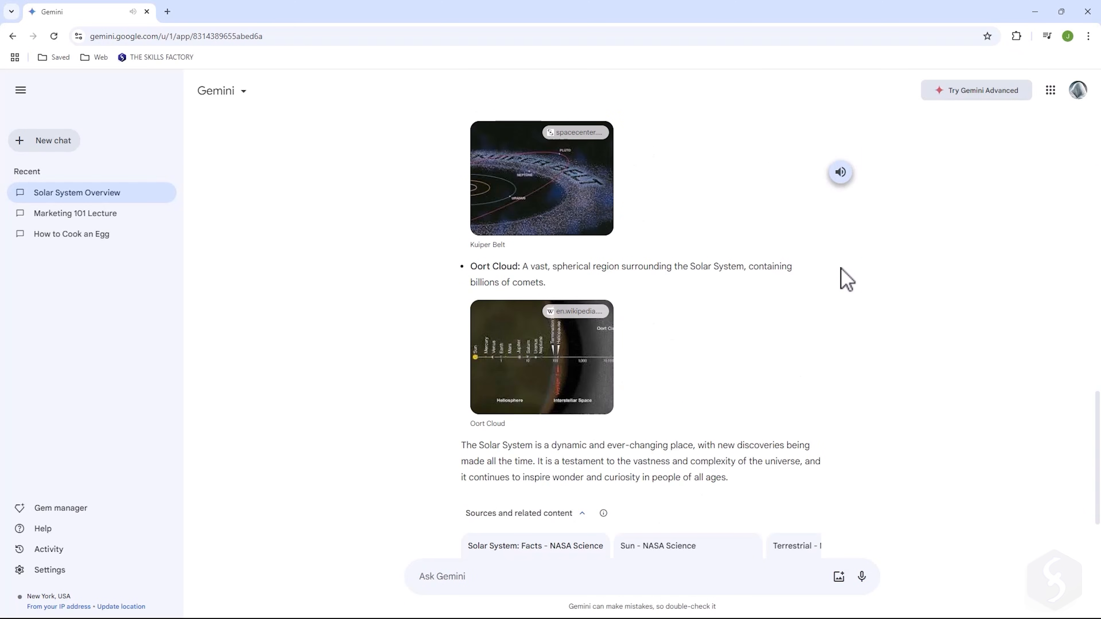
{"action": "scroll", "scroll_direction": "down", "scroll_amount": 3}
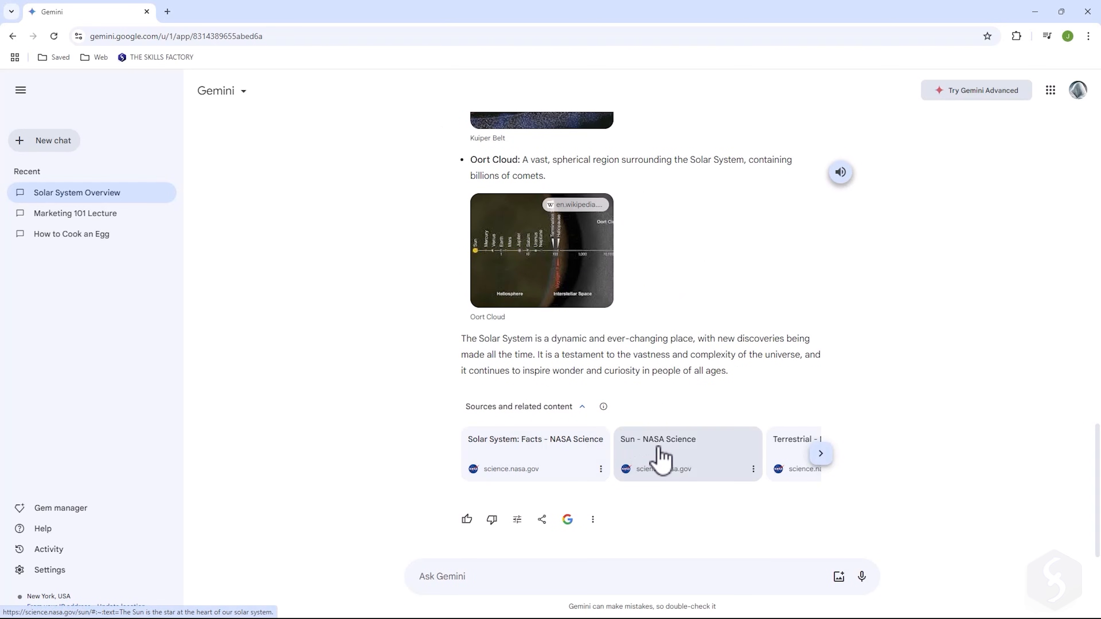
{"action": "mouse_move", "coordinate": [672, 463]}
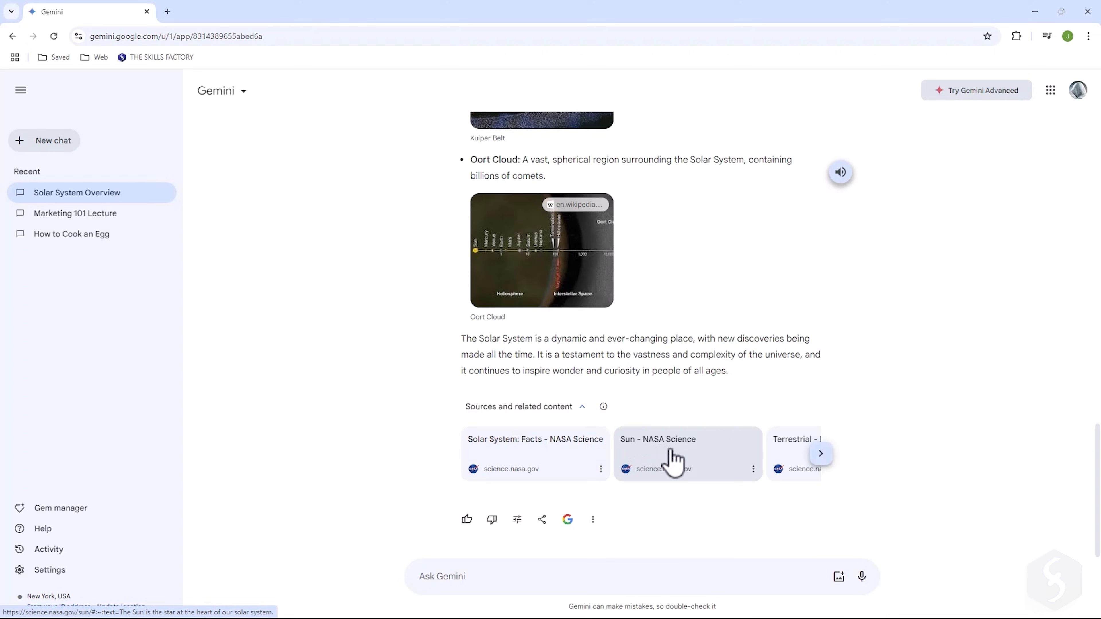
{"action": "left_click", "coordinate": [687, 453]}
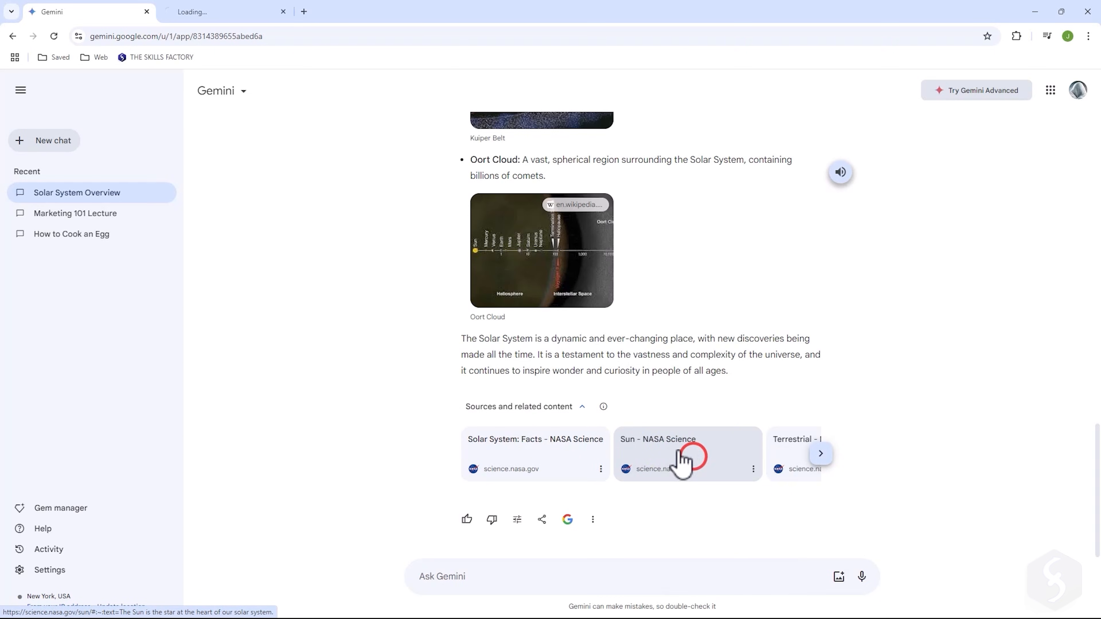
{"action": "left_click", "coordinate": [688, 453]}
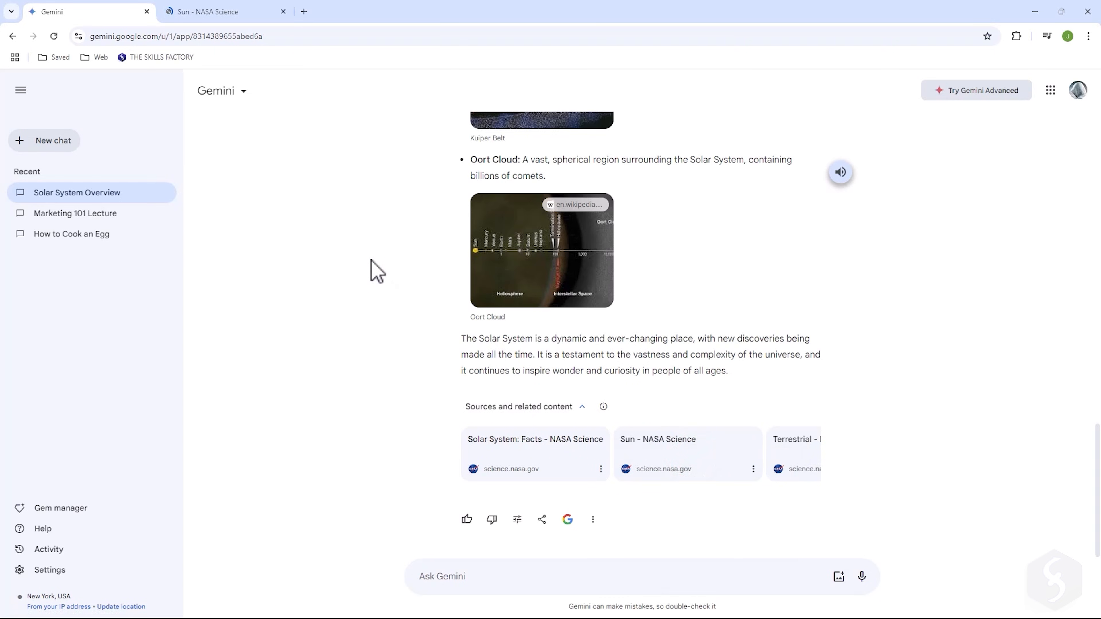
{"action": "left_click", "coordinate": [225, 11]}
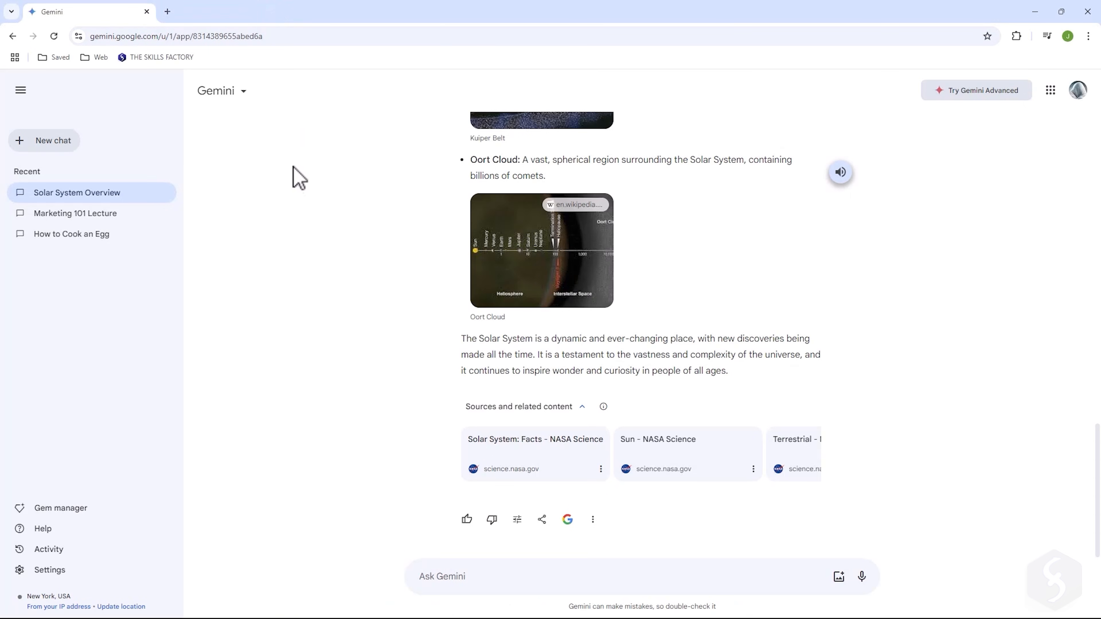
{"action": "left_click", "coordinate": [52, 141]}
{"action": "type", "text": "I have to do school research about the musician Wolfgang Amadeus Mozart,"}
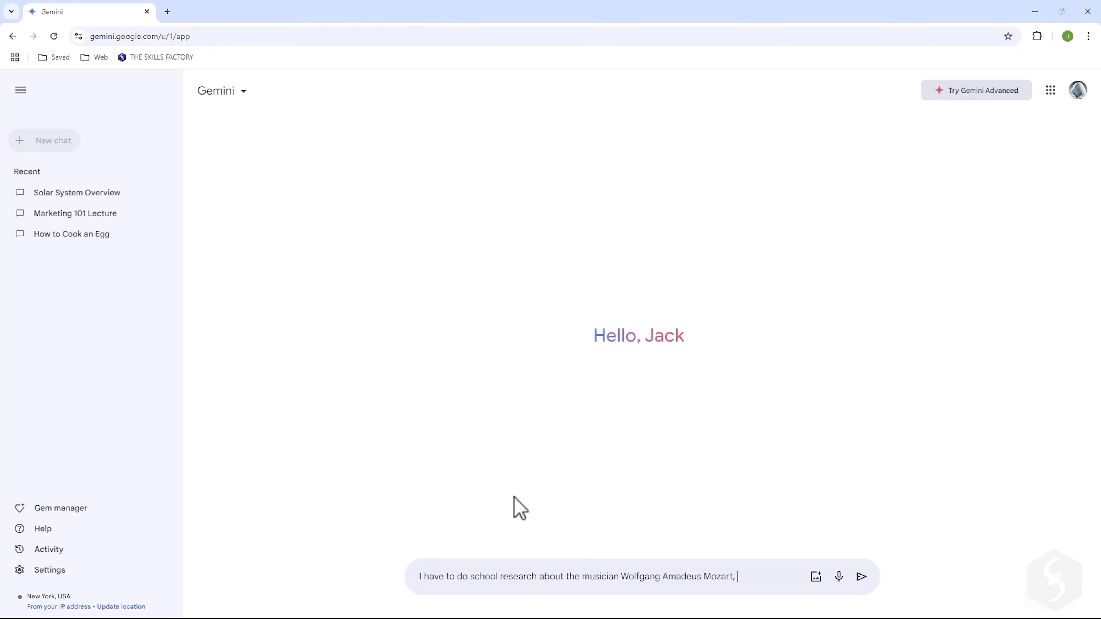
Step: Request a schematic summary of Mozart's life and main pieces, then reopen the How to Cook an Egg chat
{"action": "type", "text": "summarize the highlights of his"}
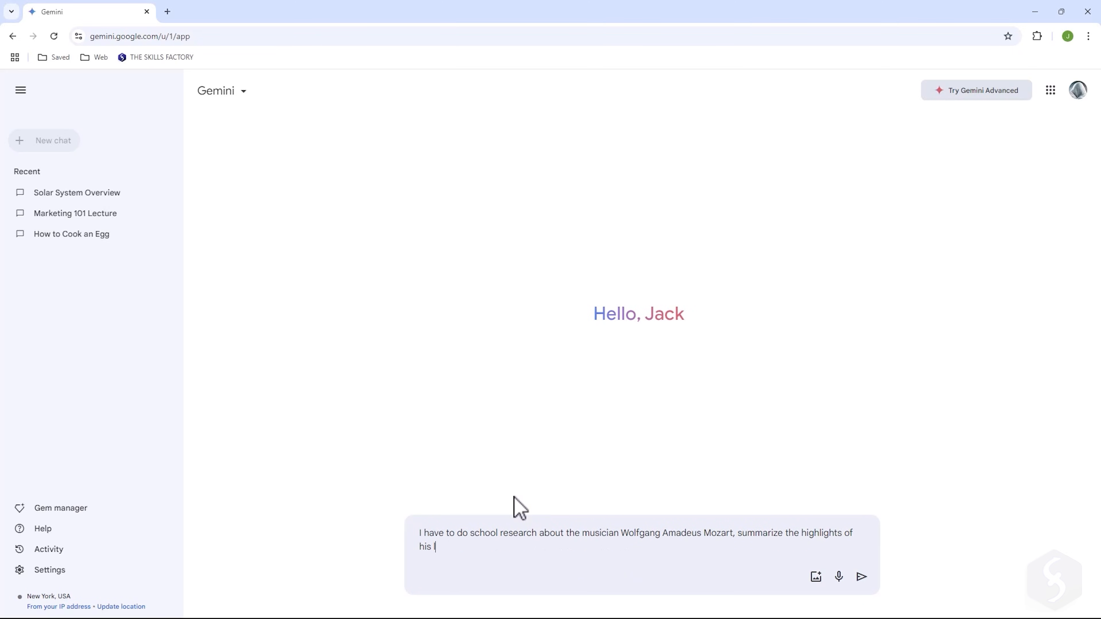
{"action": "type", "text": "life in a schematic"}
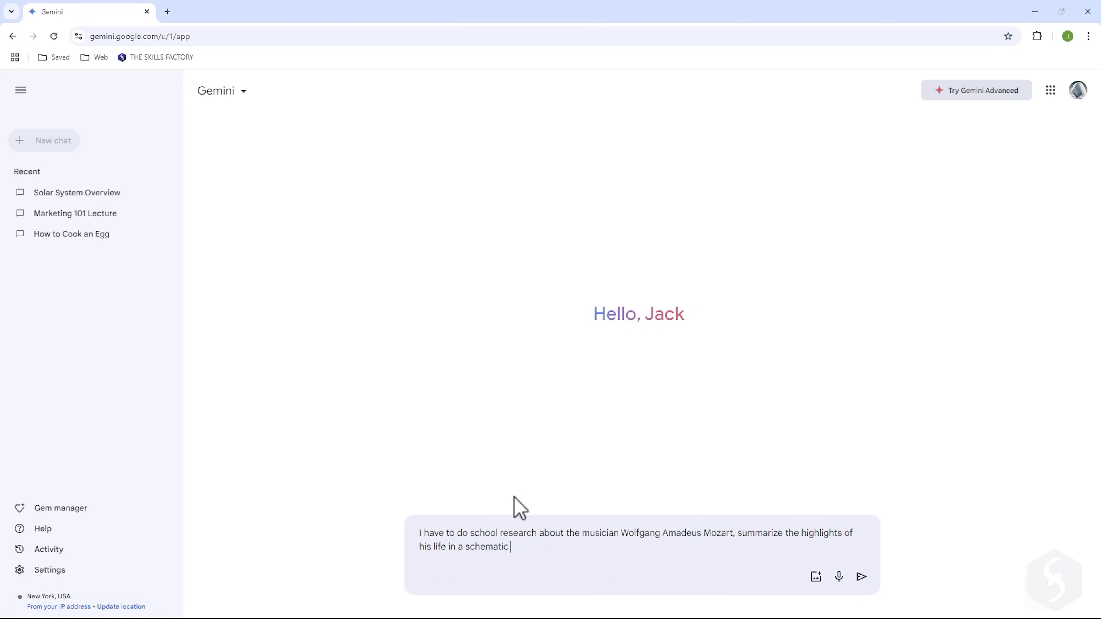
{"action": "type", "text": "way and list the main pieces he"}
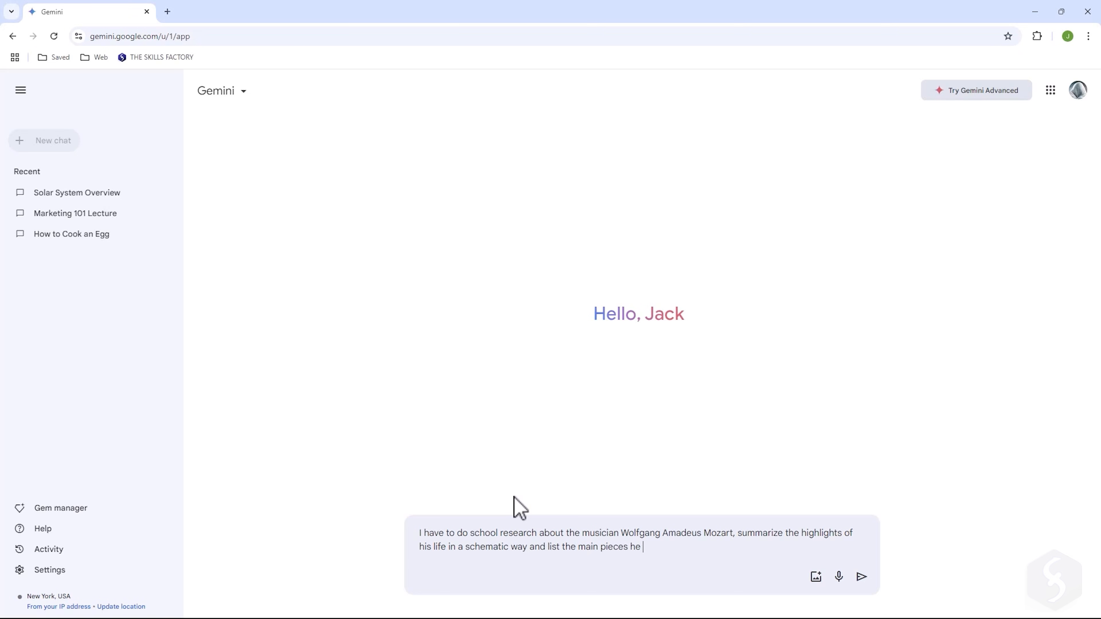
{"action": "left_click", "coordinate": [860, 576]}
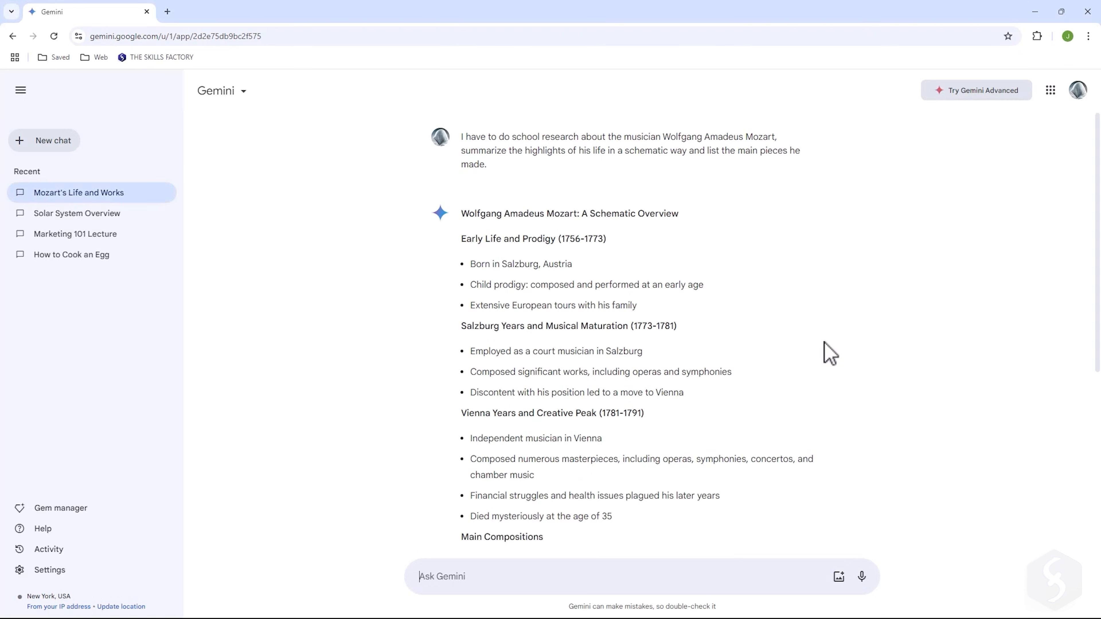
{"action": "scroll", "scroll_direction": "down", "scroll_amount": 3}
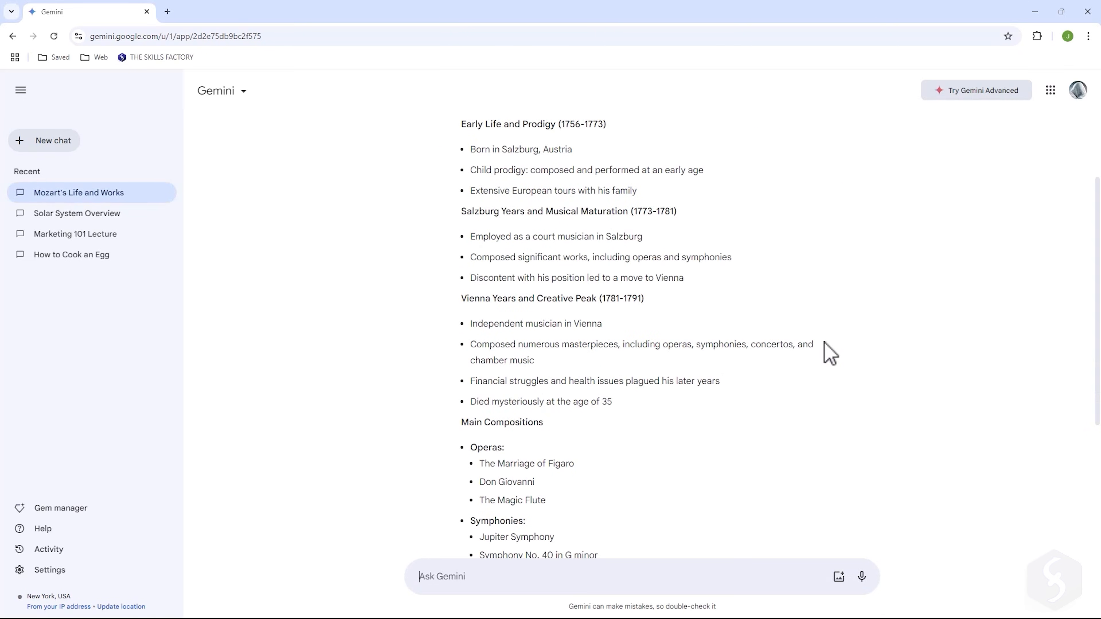
{"action": "left_click", "coordinate": [71, 254]}
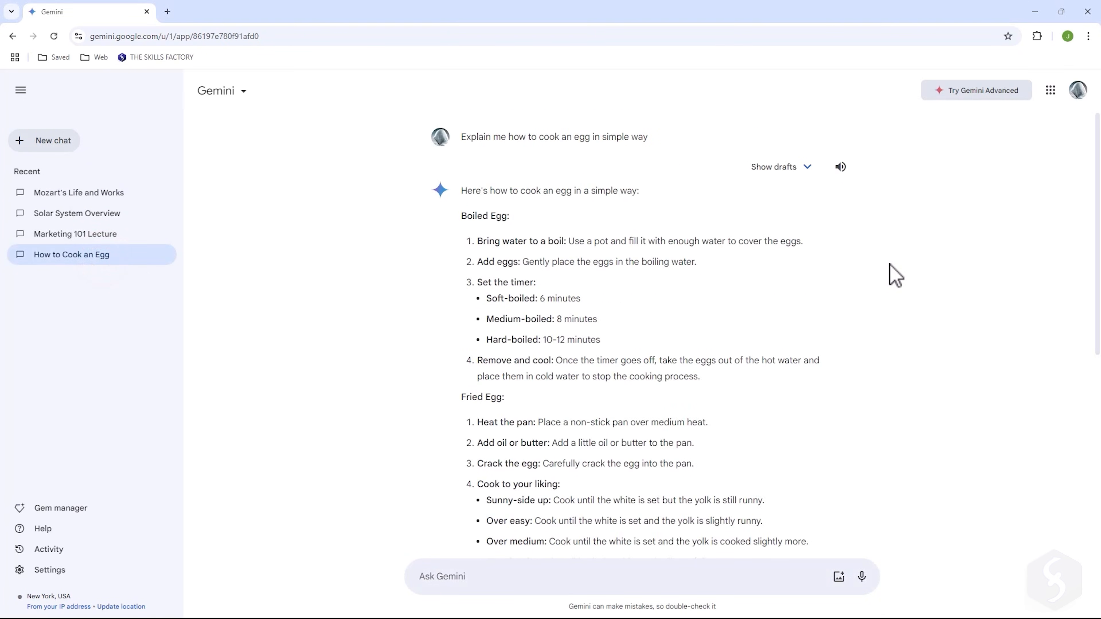
Step: Double-check the egg-cooking answer against Google Search to flag questionable statements
{"action": "scroll", "scroll_direction": "down", "scroll_amount": 3}
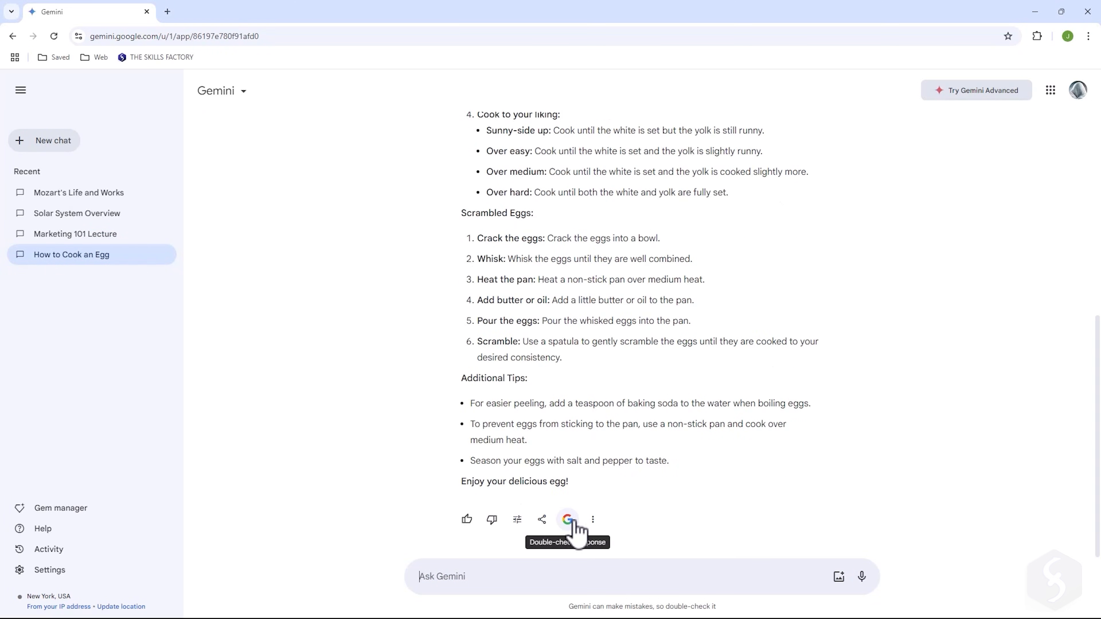
{"action": "left_click", "coordinate": [568, 519]}
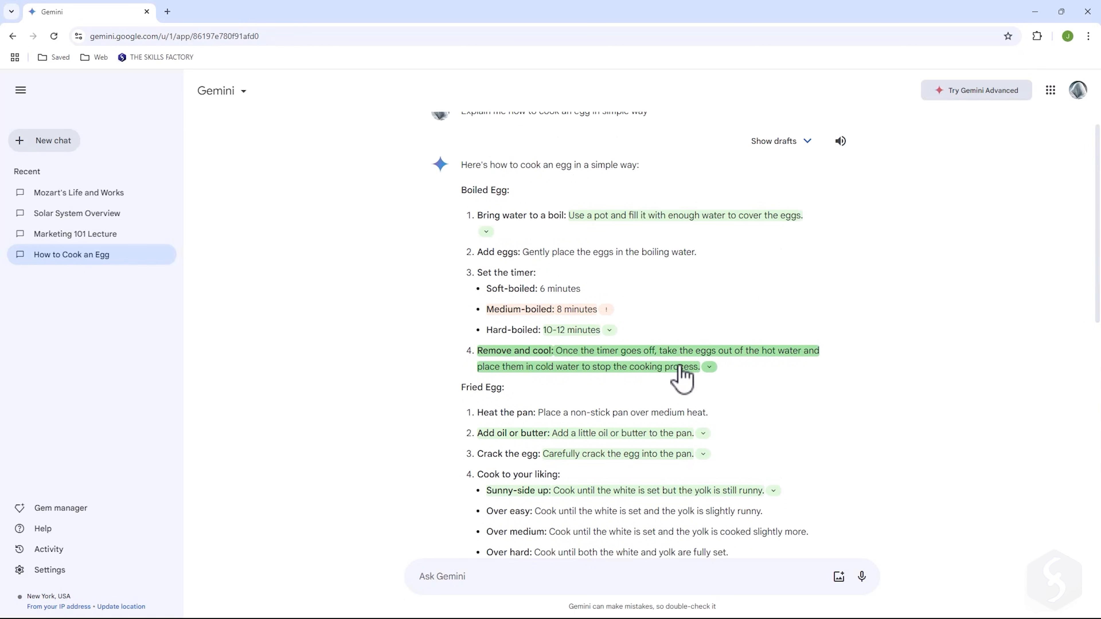
{"action": "mouse_move", "coordinate": [618, 323]}
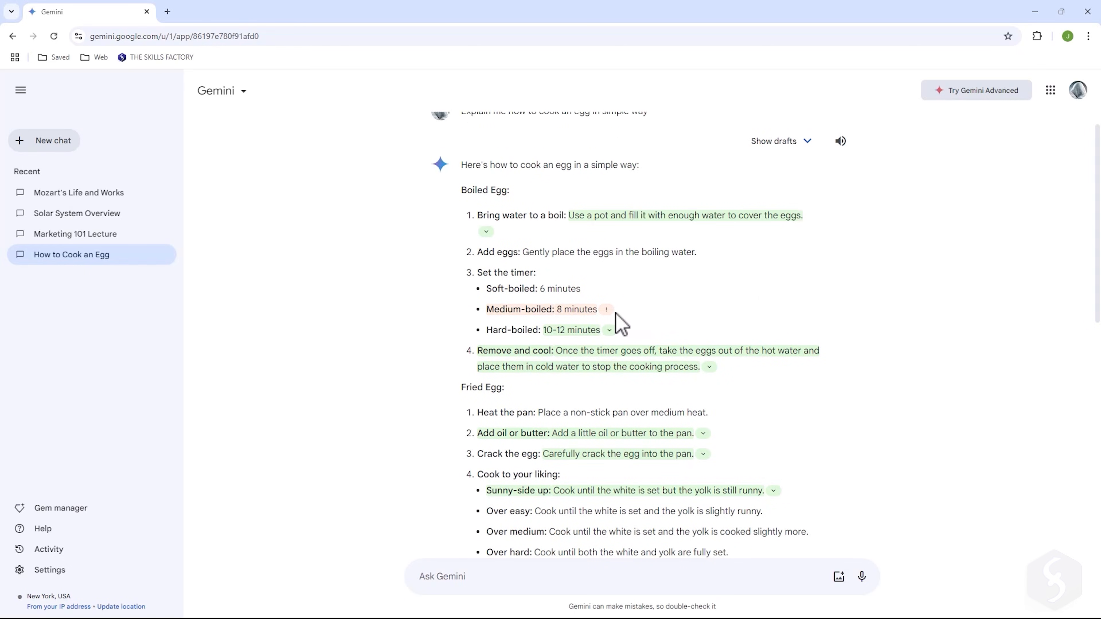
{"action": "left_click", "coordinate": [607, 309]}
{"action": "type", "text": "Report in a pie chart Real Madrid's wins, losses and draws in the 2021-2022 La Liga season"}
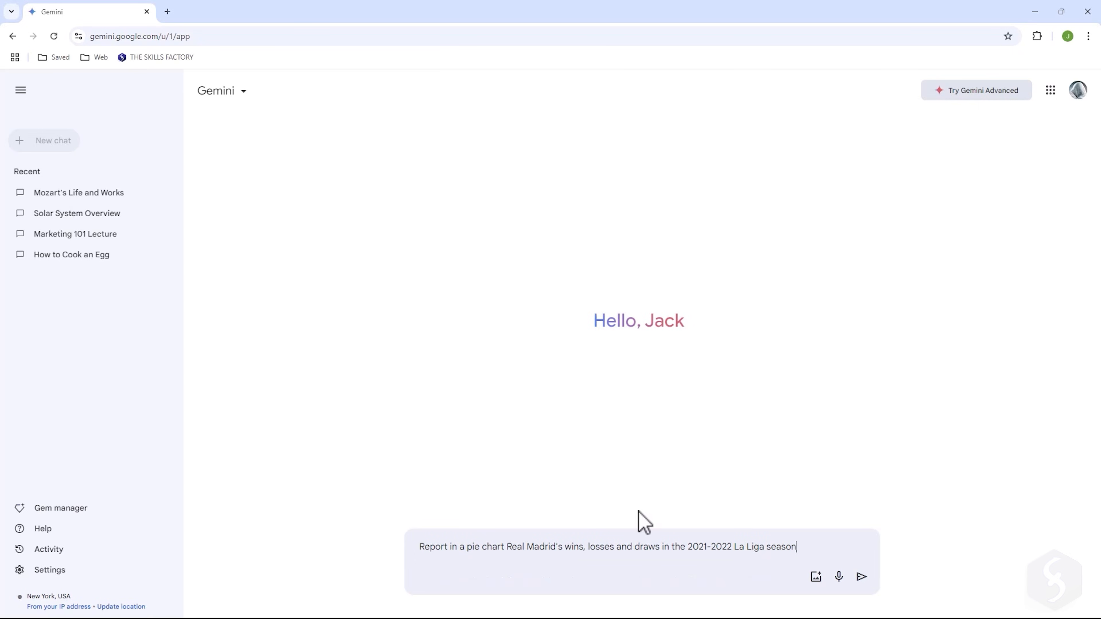
Step: Submit the request for a pie chart of Real Madrid's 2021-2022 La Liga wins, losses and draws
{"action": "left_click", "coordinate": [861, 577]}
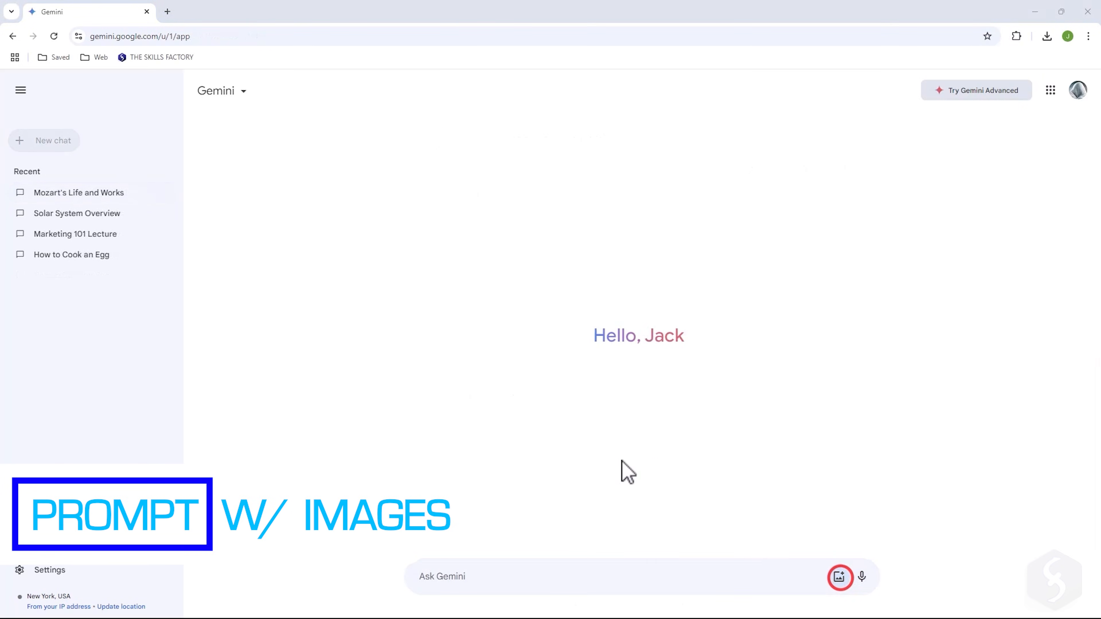
Step: Attach the tart photo and ask Gemini to describe the image
{"action": "left_click", "coordinate": [840, 576]}
{"action": "type", "text": "Descri"}
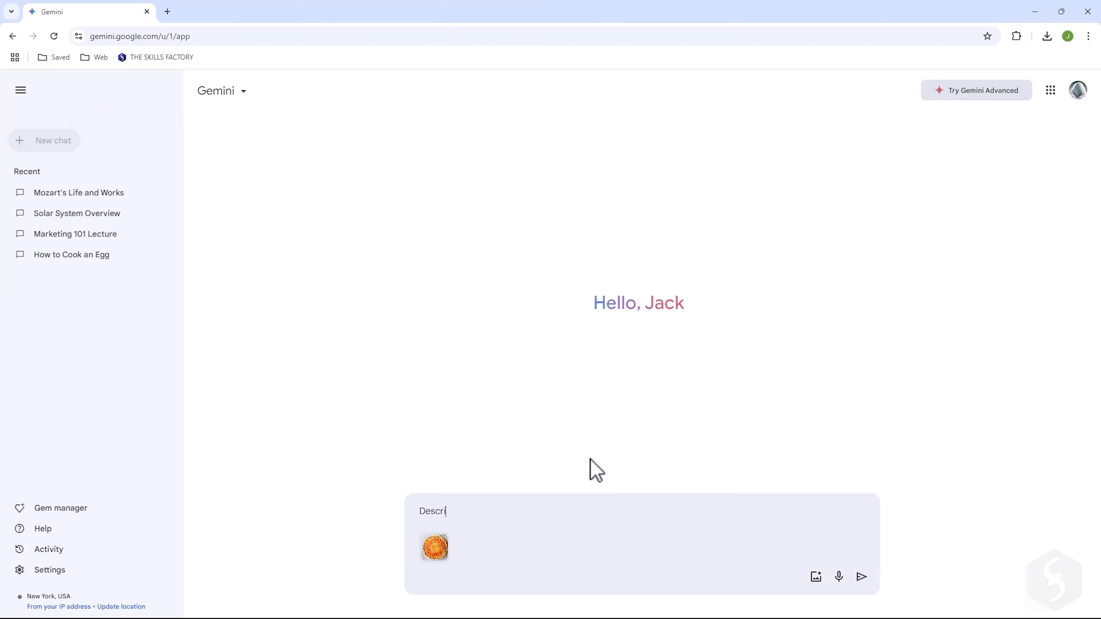
{"action": "left_click", "coordinate": [861, 576]}
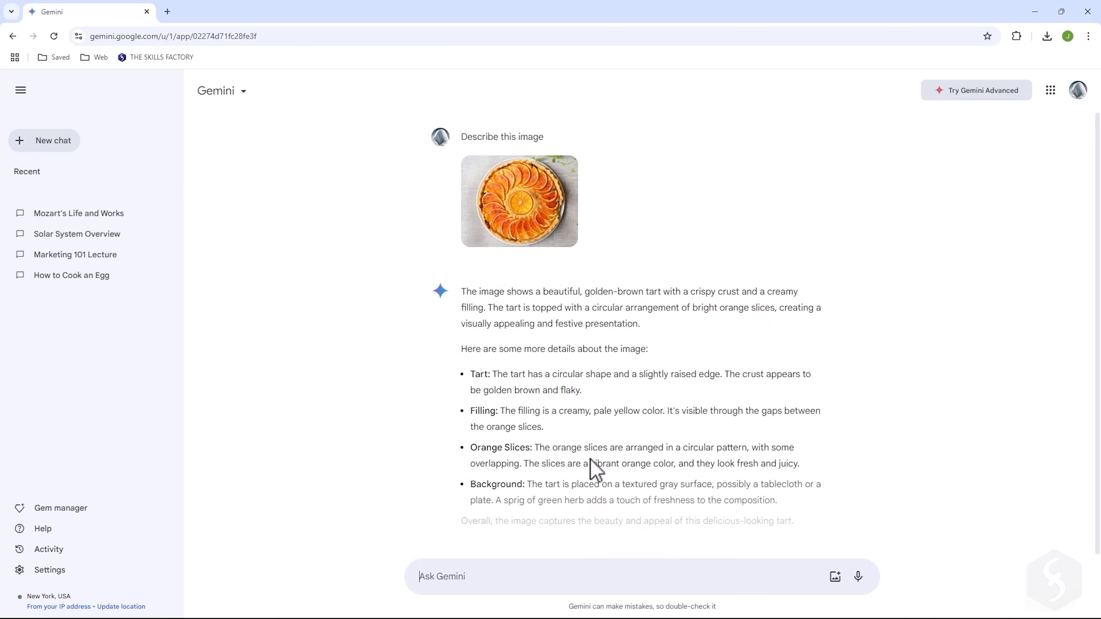
Step: Ask where to buy a tart like that and where to find a recipe for a similar crust
{"action": "type", "text": "Where i can buy a tart like that"}
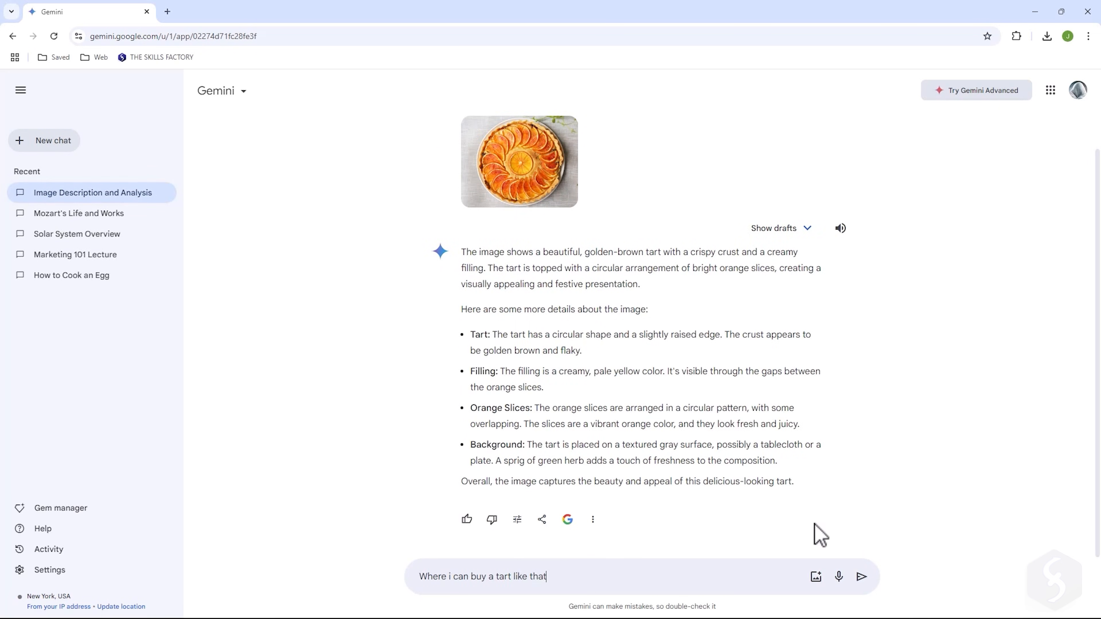
{"action": "left_click", "coordinate": [861, 576]}
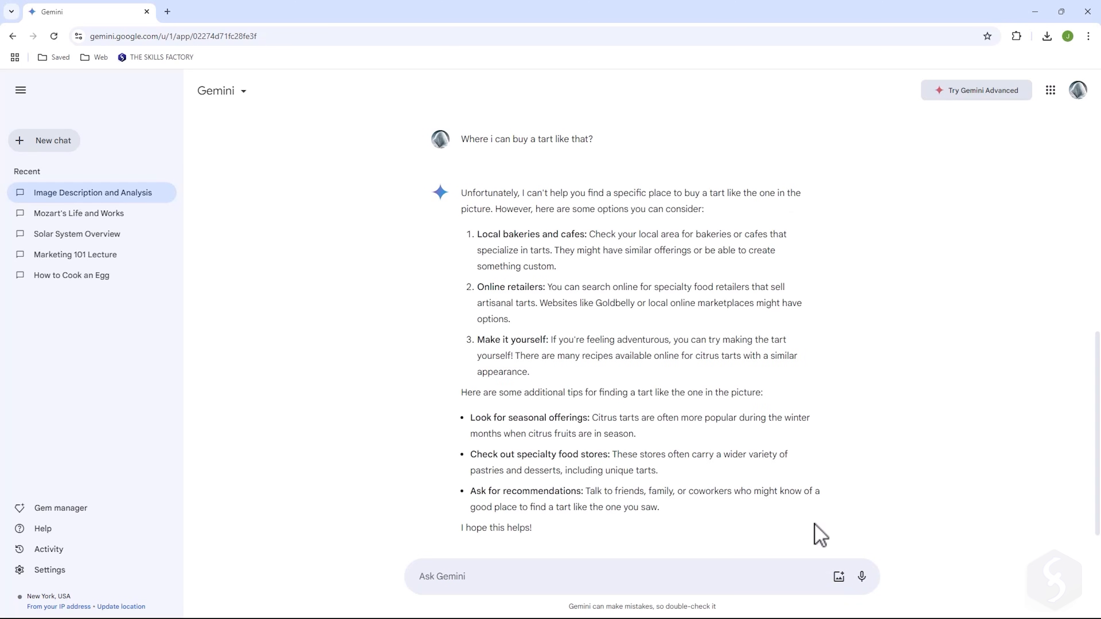
{"action": "type", "text": "Where i can find a recipe for a similar crust?"}
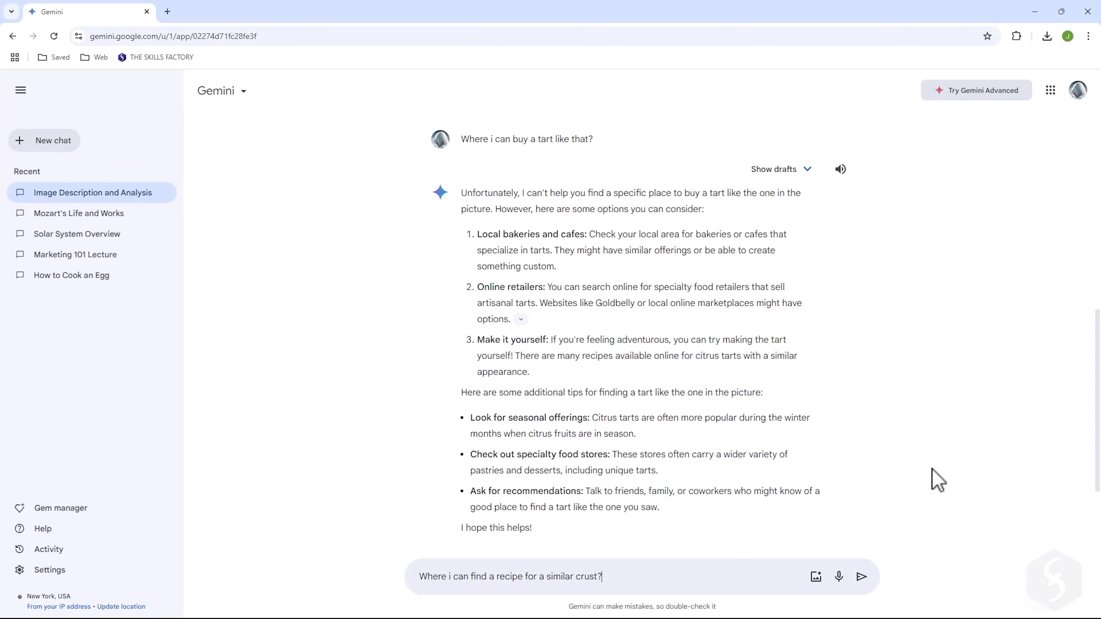
{"action": "left_click", "coordinate": [861, 576]}
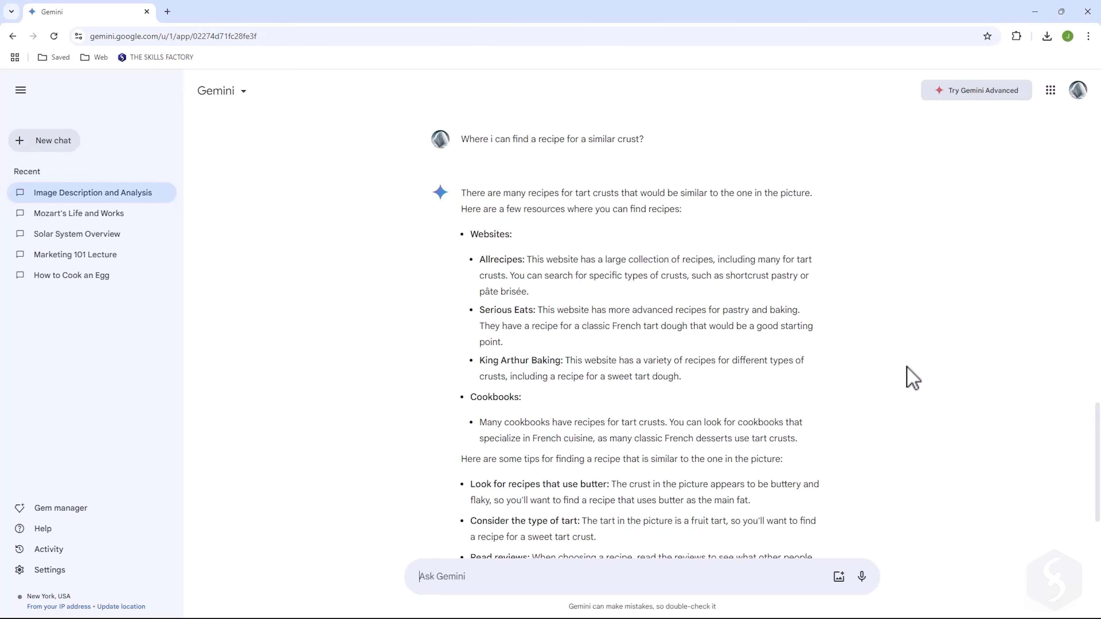
{"action": "scroll", "scroll_direction": "down", "scroll_amount": 3}
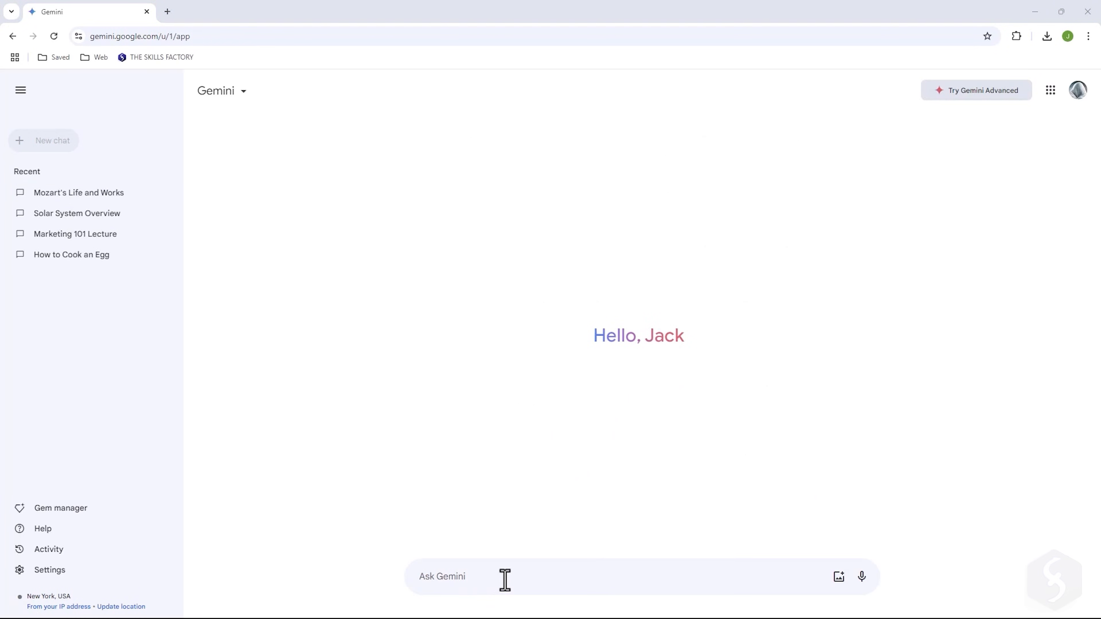
Step: Ask 'Where i can go to eat sushi?', review the Google Maps restaurant list, and start a new chat
{"action": "type", "text": "Where i can go to eat sushi"}
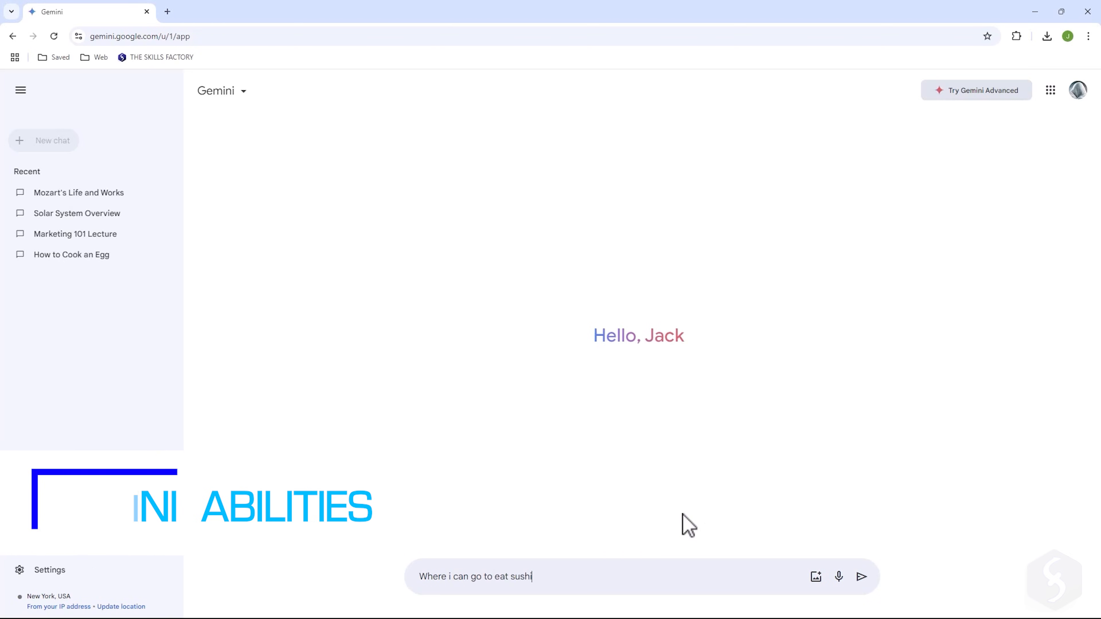
{"action": "left_click", "coordinate": [861, 576]}
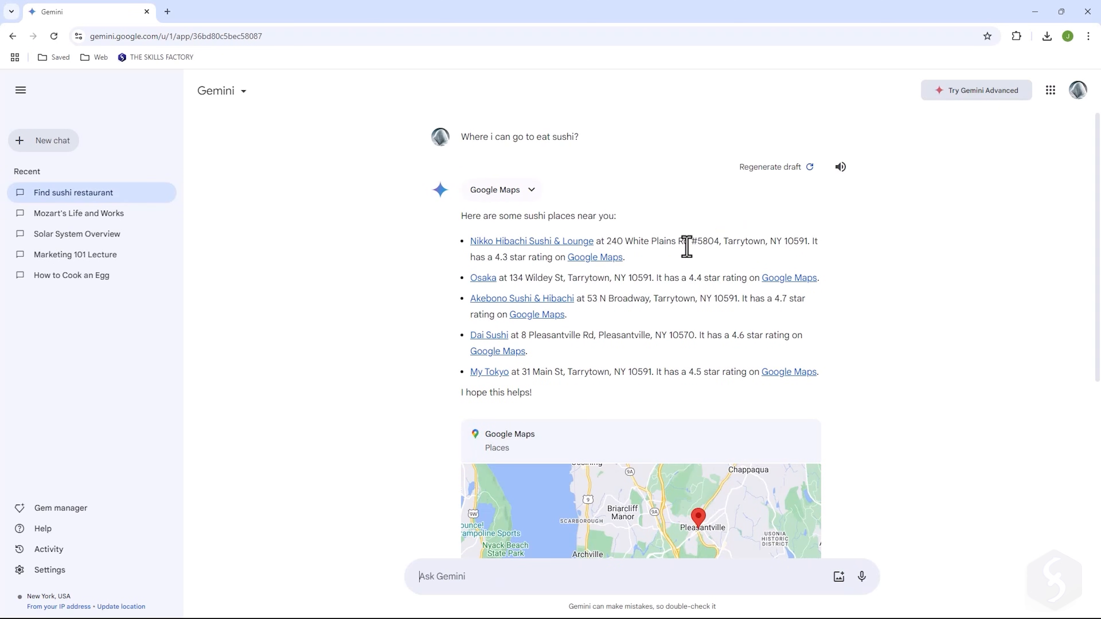
{"action": "mouse_move", "coordinate": [873, 370]}
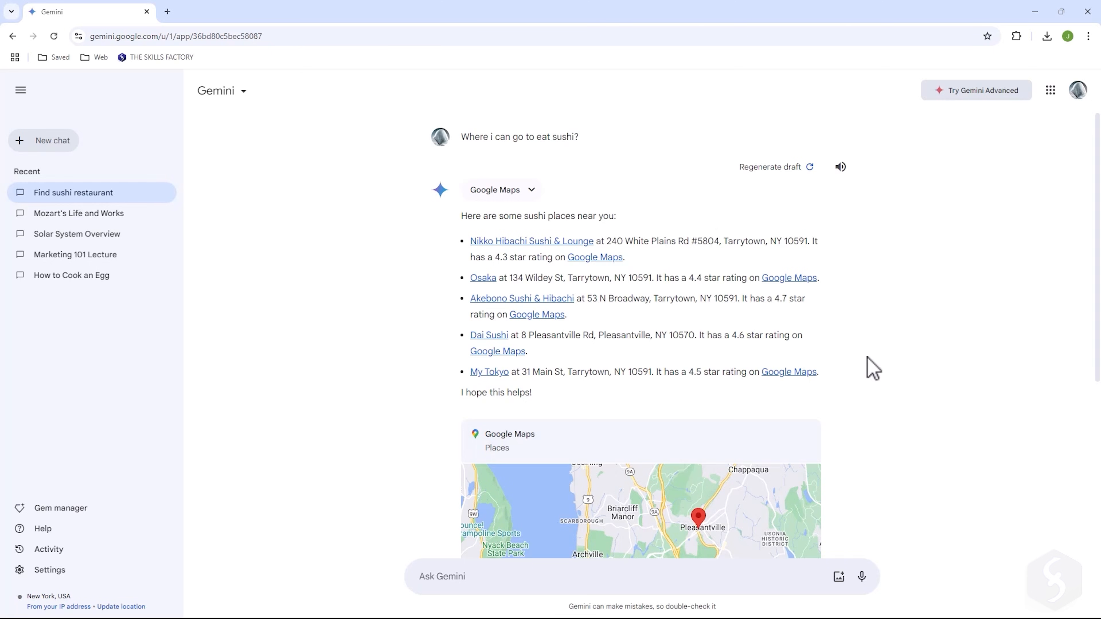
{"action": "scroll", "scroll_direction": "down", "scroll_amount": 3}
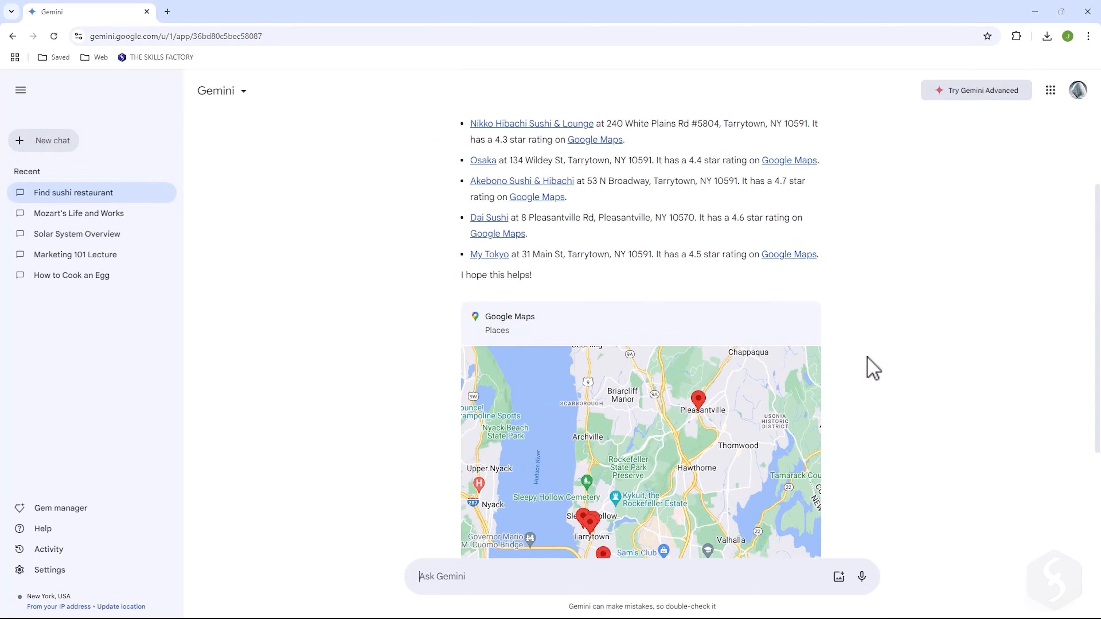
{"action": "left_click", "coordinate": [52, 140]}
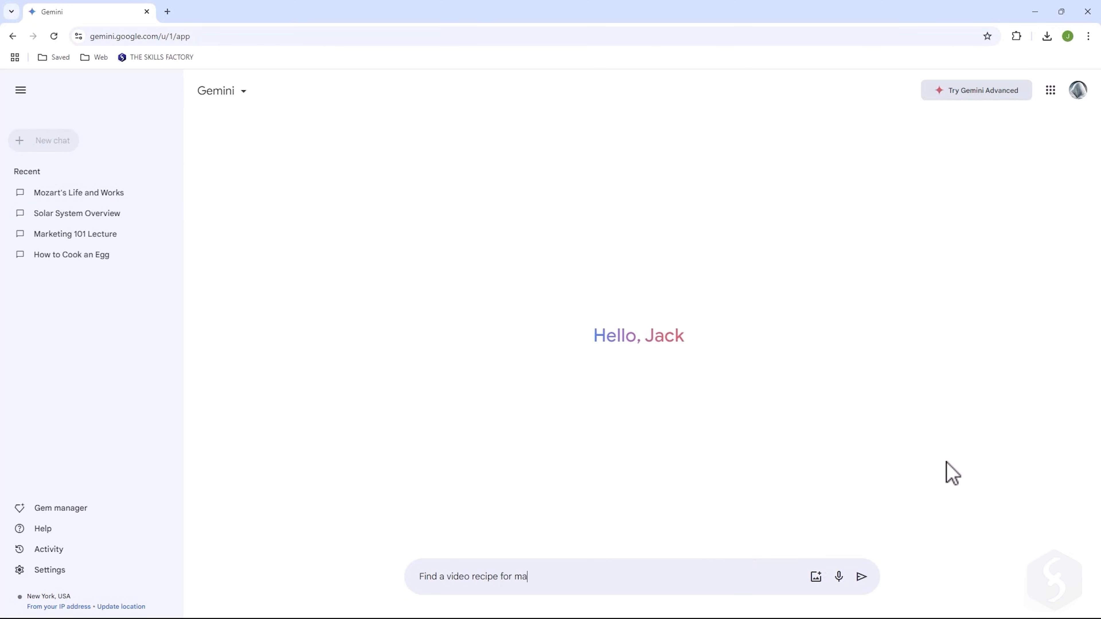
Step: Request pizza recipe videos, then ask 'Can you summarize the first video?' and read the summary
{"action": "left_click", "coordinate": [862, 576]}
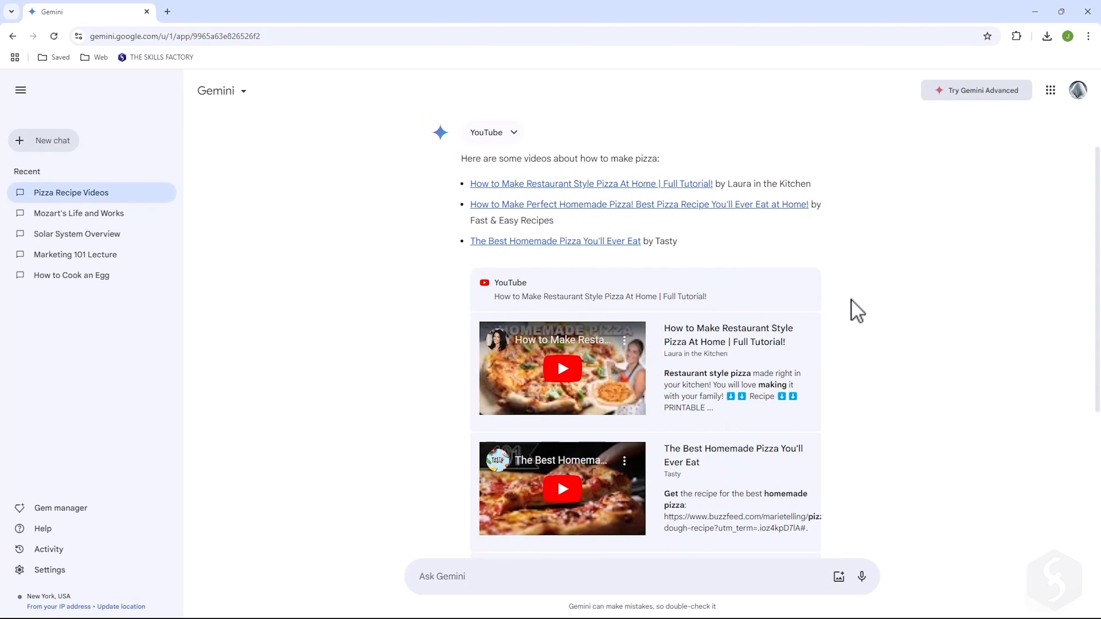
{"action": "scroll", "scroll_direction": "down", "scroll_amount": 3}
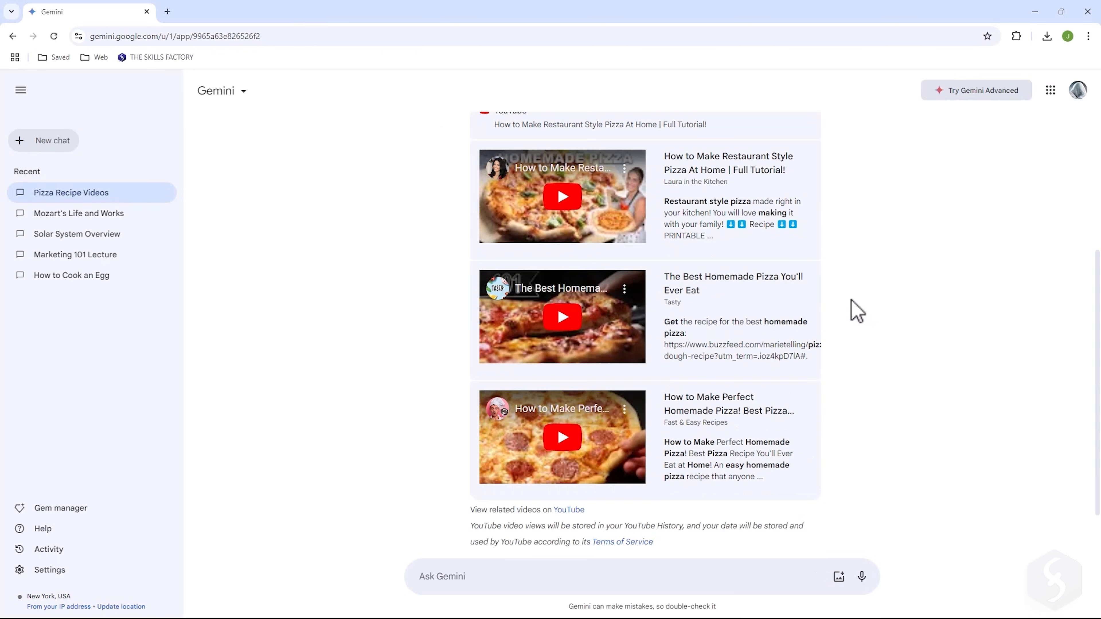
{"action": "type", "text": "Can you summarize t"}
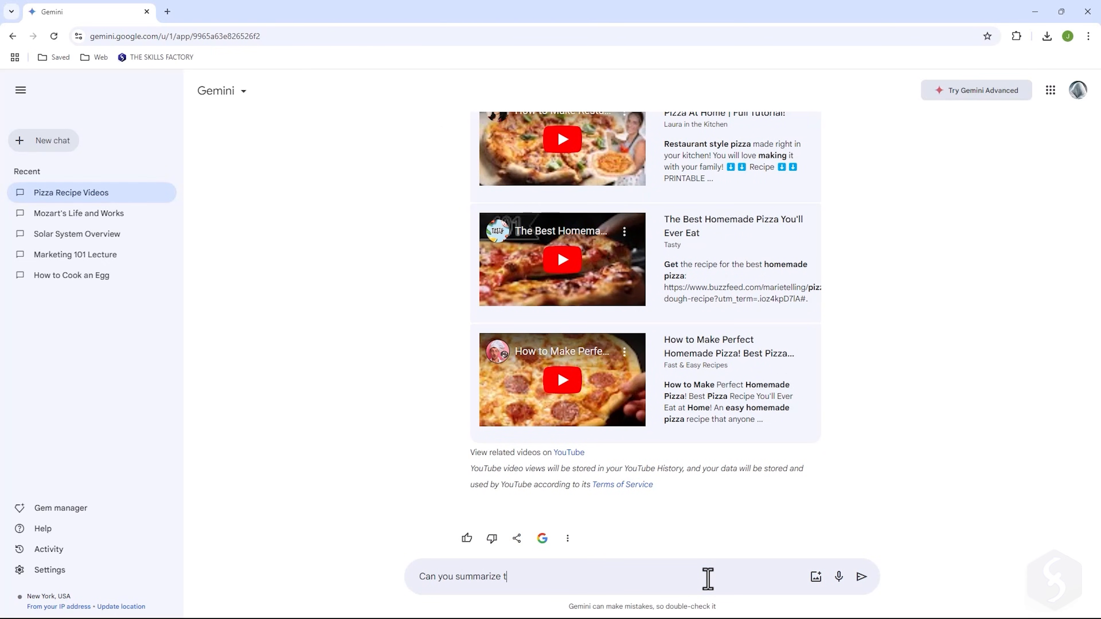
{"action": "left_click", "coordinate": [862, 576]}
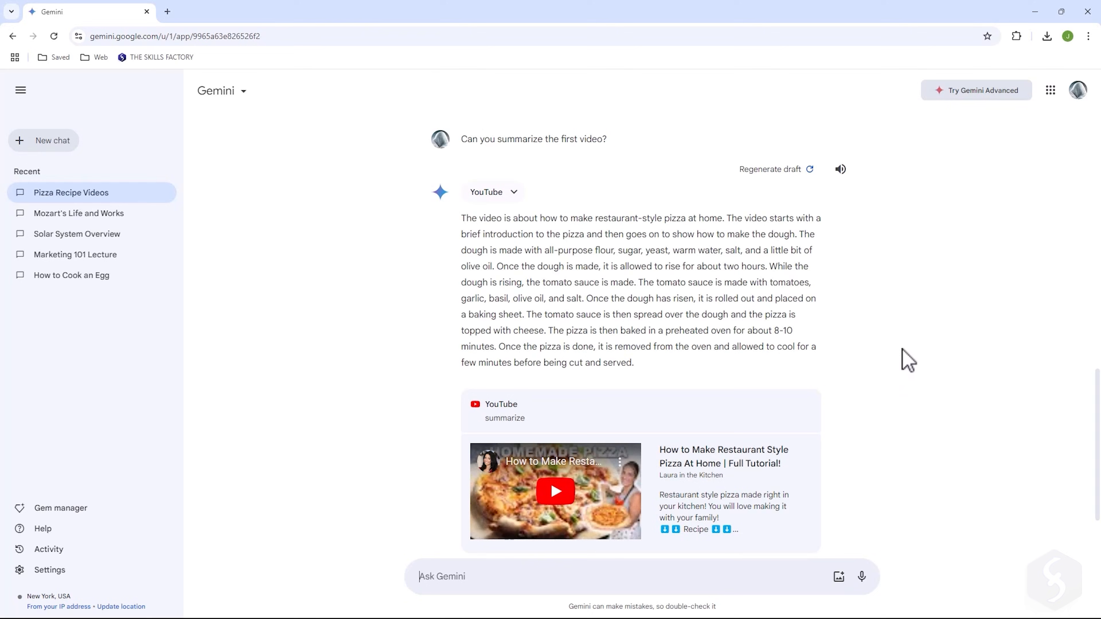
{"action": "scroll", "scroll_direction": "down", "scroll_amount": 3}
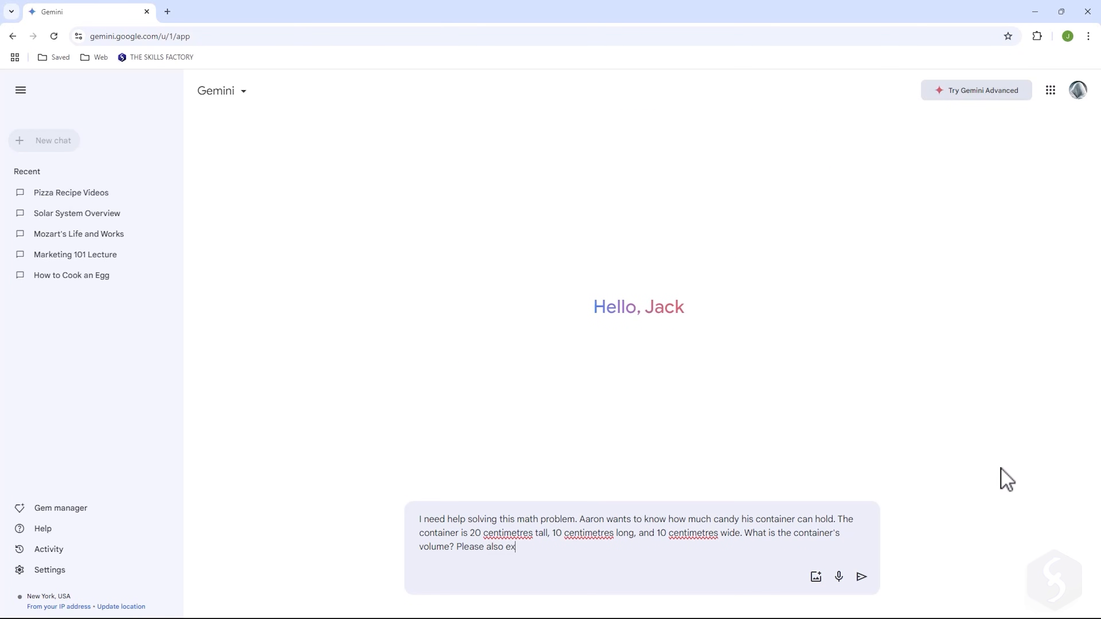
Step: Send the candy container volume problem asking Gemini to explain the steps
{"action": "type", "text": "plain the steps"}
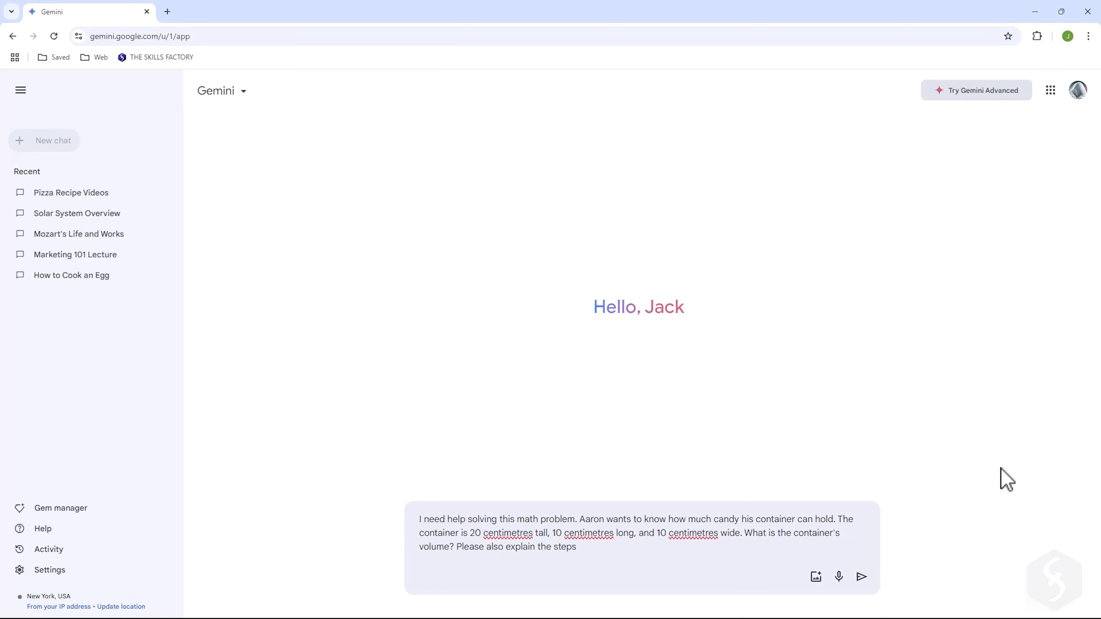
{"action": "left_click", "coordinate": [861, 577]}
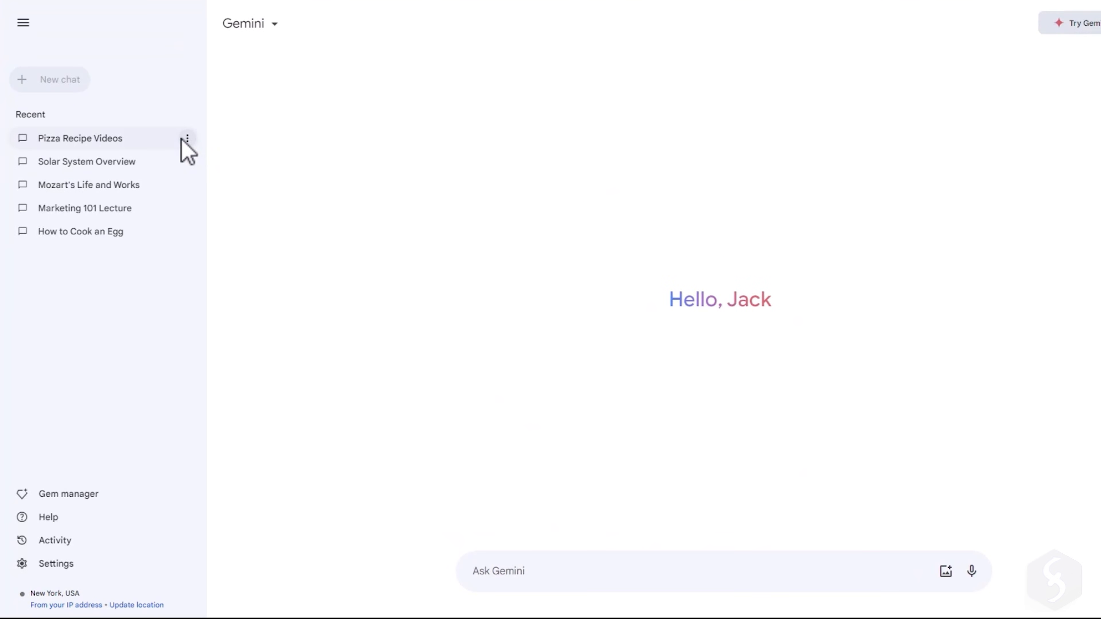
Step: Rename the pizza videos chat to 'Pizza Recipe' via its options menu and confirm
{"action": "left_click", "coordinate": [187, 137]}
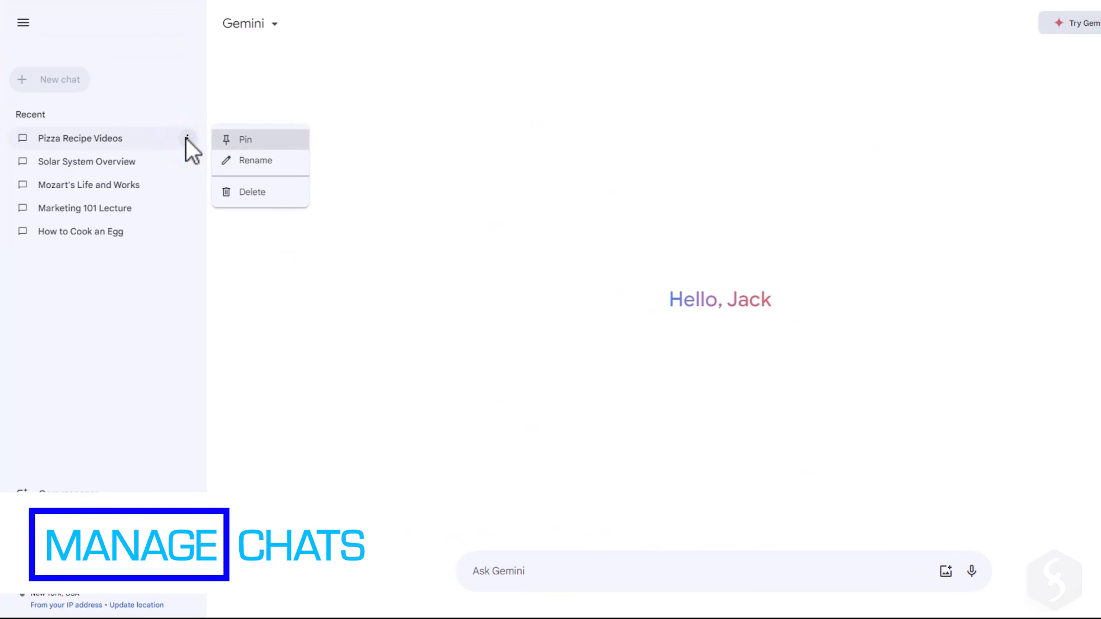
{"action": "left_click", "coordinate": [254, 160]}
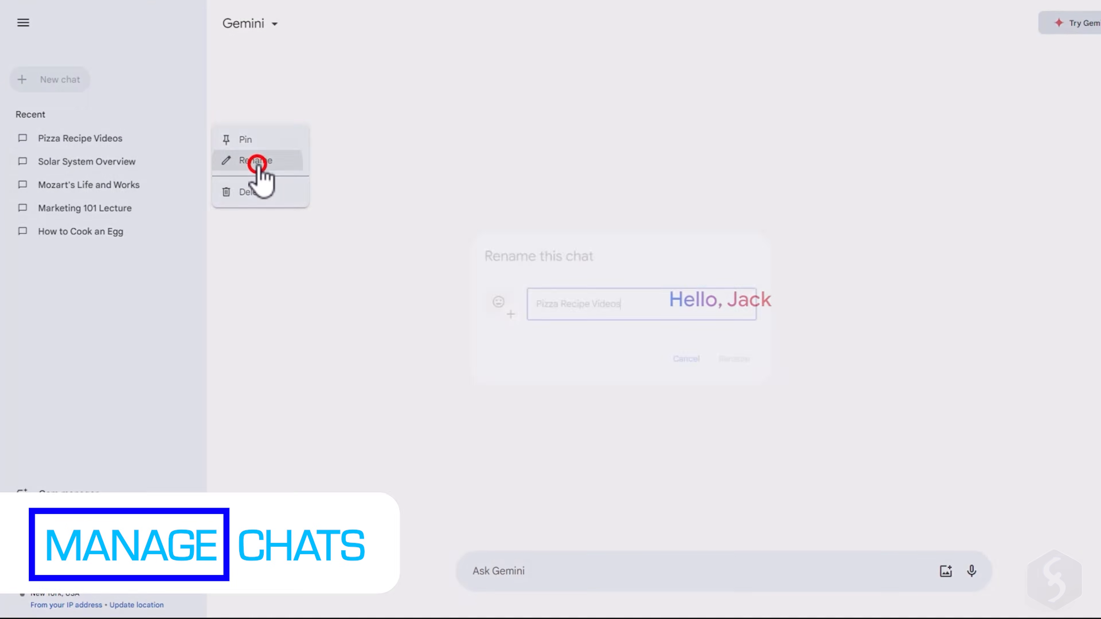
{"action": "left_click", "coordinate": [254, 160]}
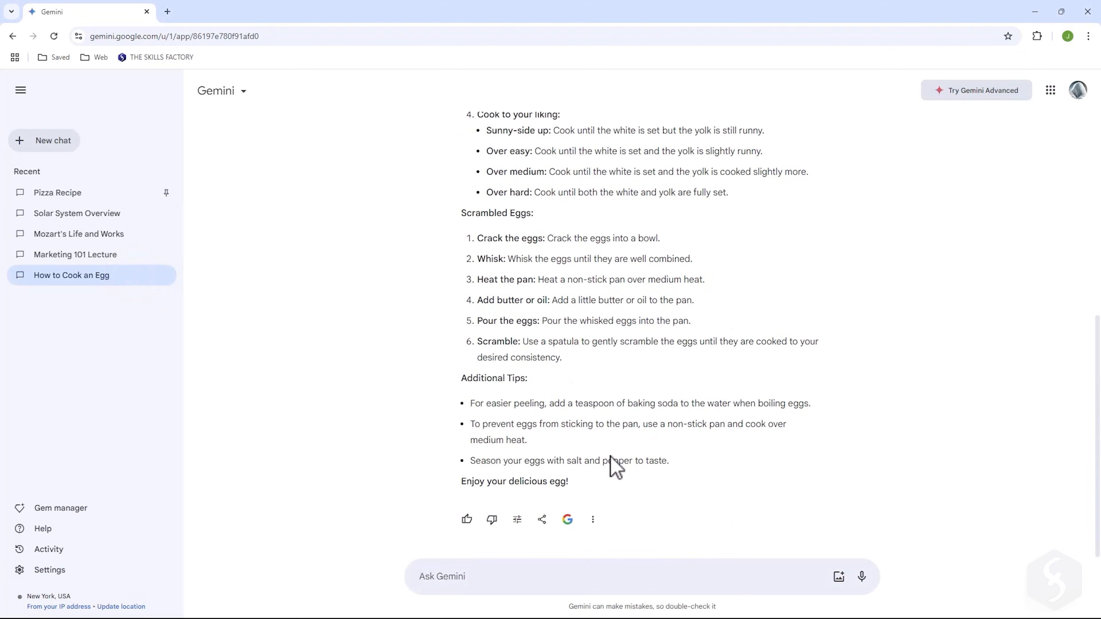
Step: Review the public link sharing page for the egg answer and close it without sharing
{"action": "left_click", "coordinate": [542, 519]}
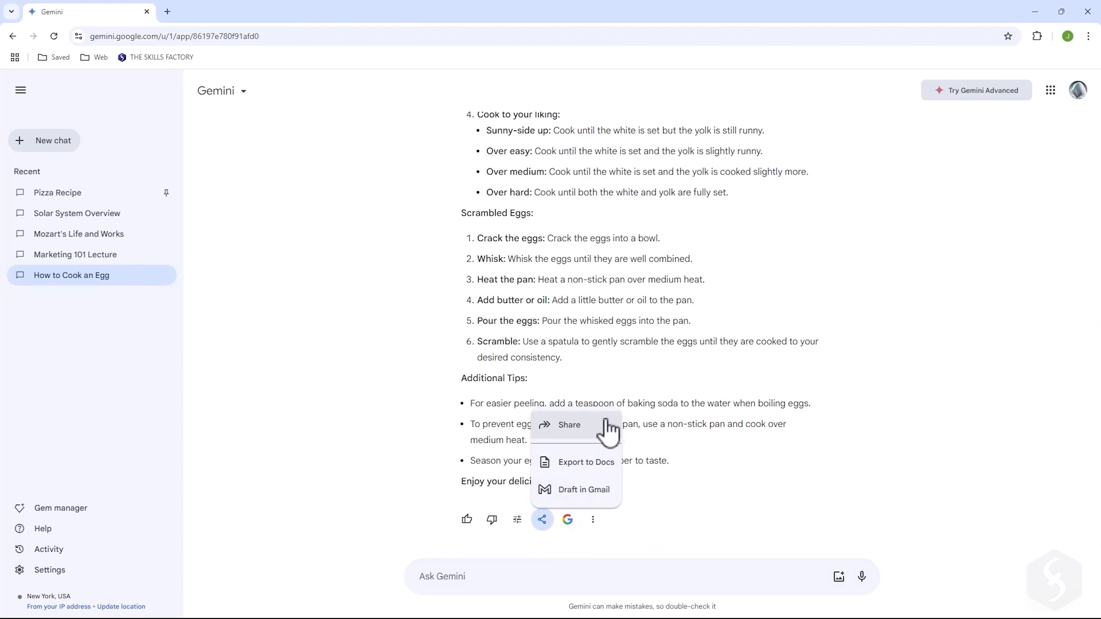
{"action": "left_click", "coordinate": [569, 425]}
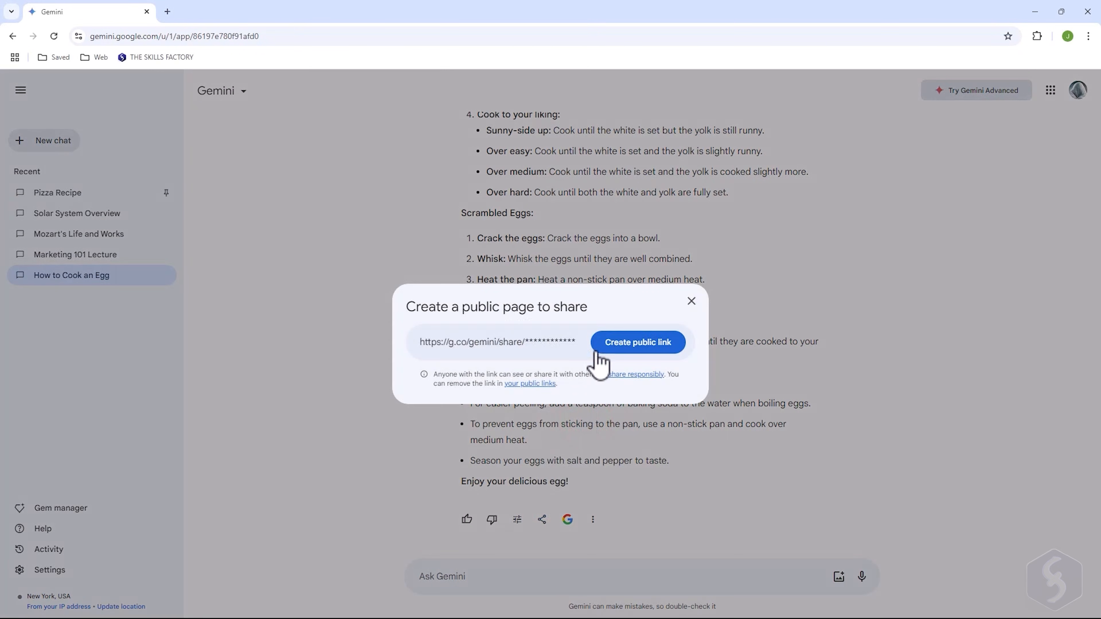
{"action": "left_click", "coordinate": [636, 341]}
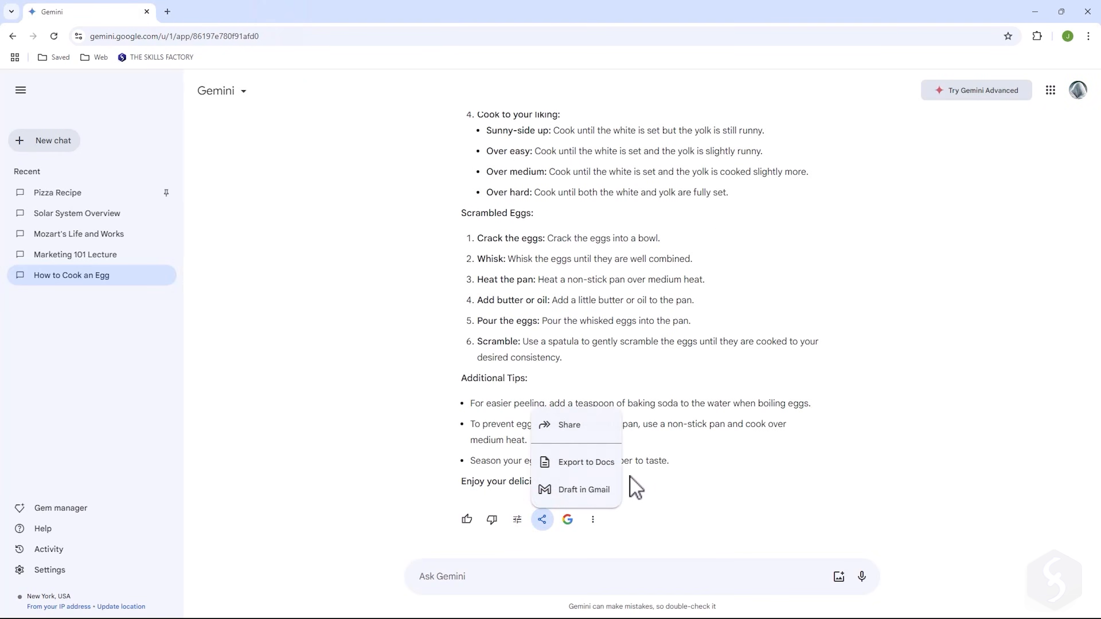
Step: Draft the egg-cooking answer as a Gmail email, then return to the Gemini tab
{"action": "left_click", "coordinate": [586, 461]}
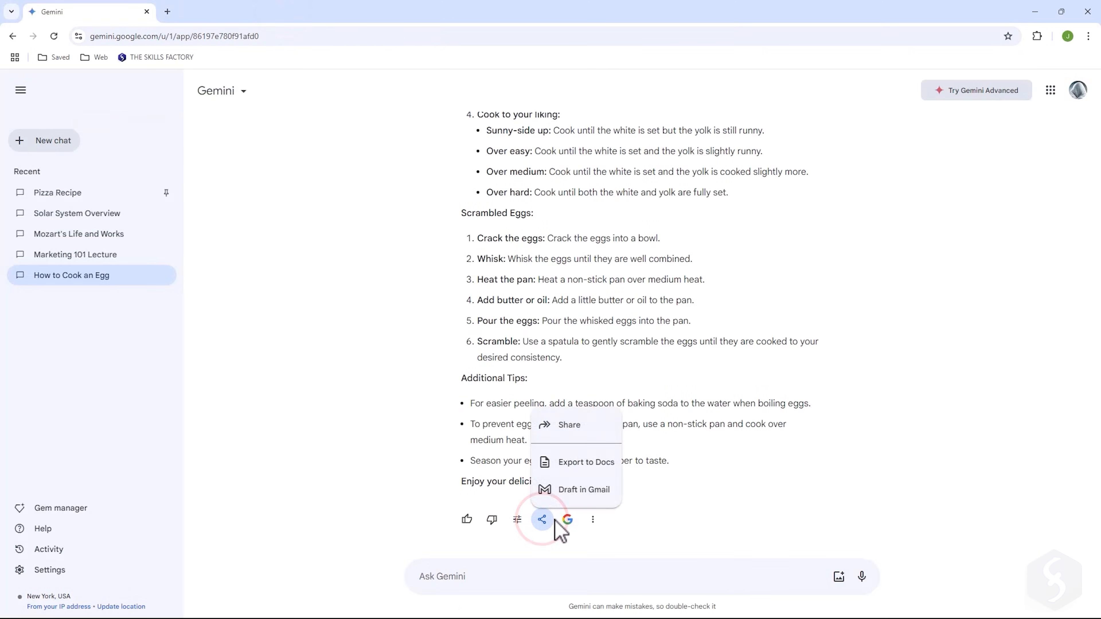
{"action": "left_click", "coordinate": [584, 489]}
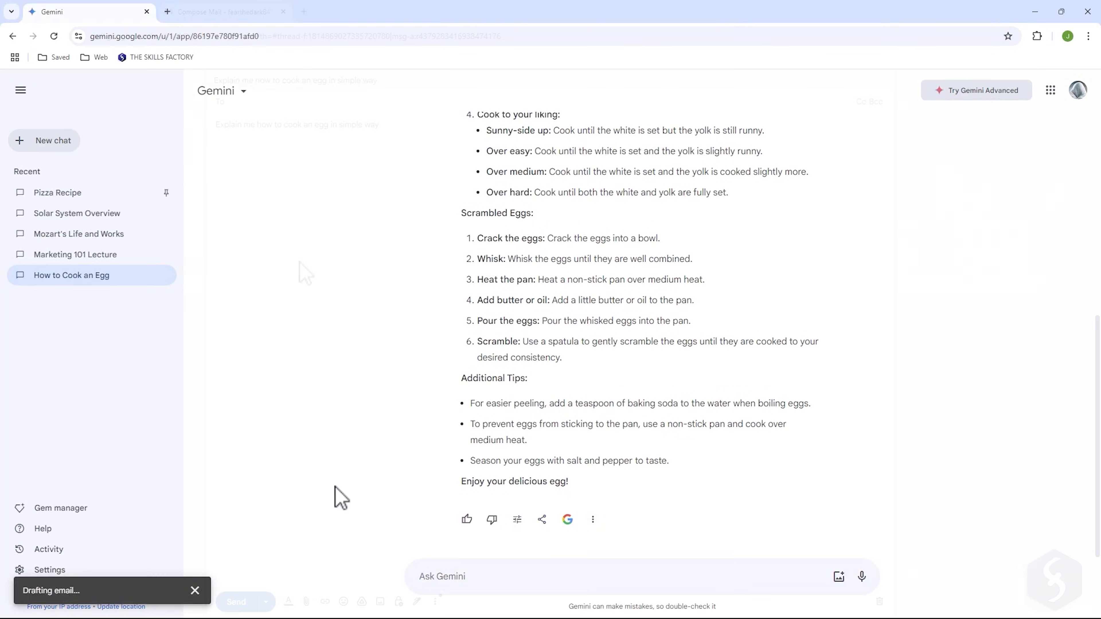
{"action": "left_click", "coordinate": [217, 13]}
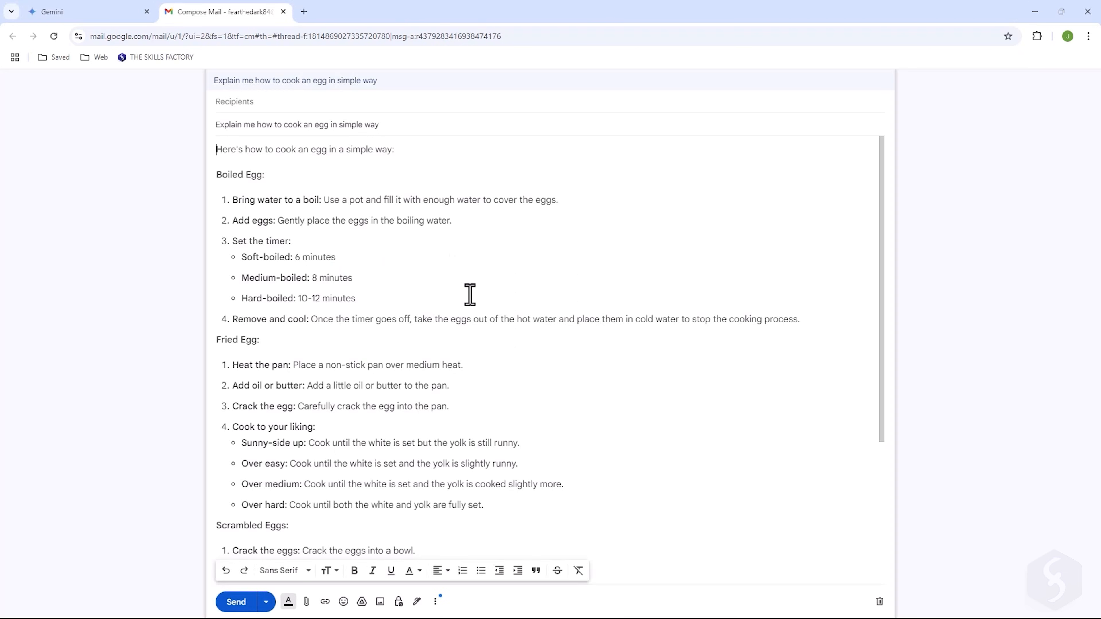
{"action": "left_click", "coordinate": [84, 11]}
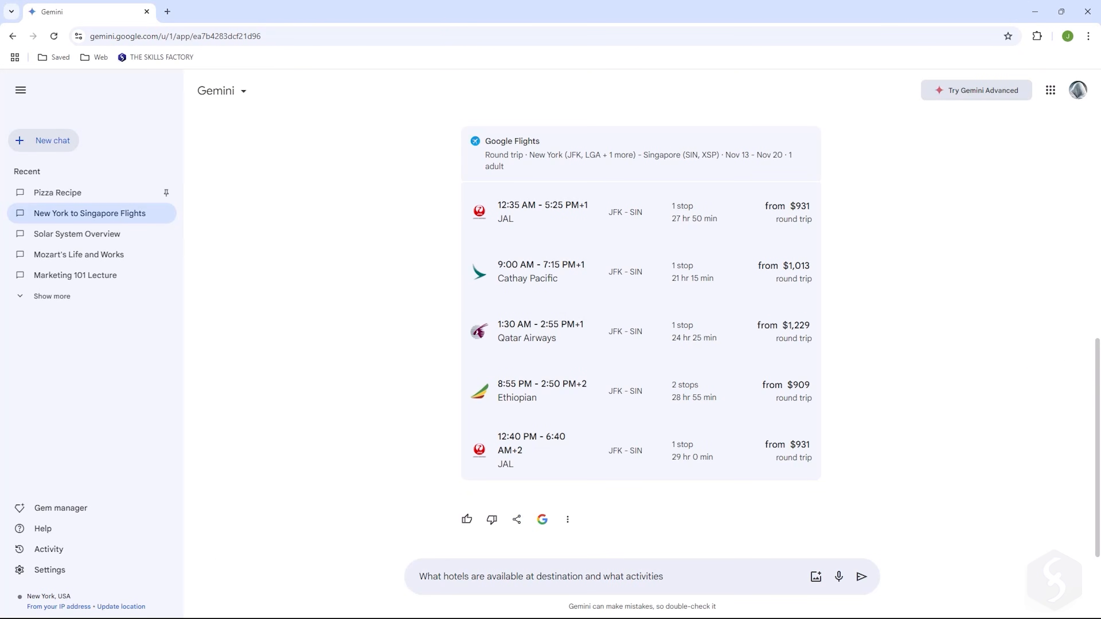
Step: Start a new chat with 'Show me the route from New York to Los Angeles' ready to send
{"action": "left_click", "coordinate": [861, 576]}
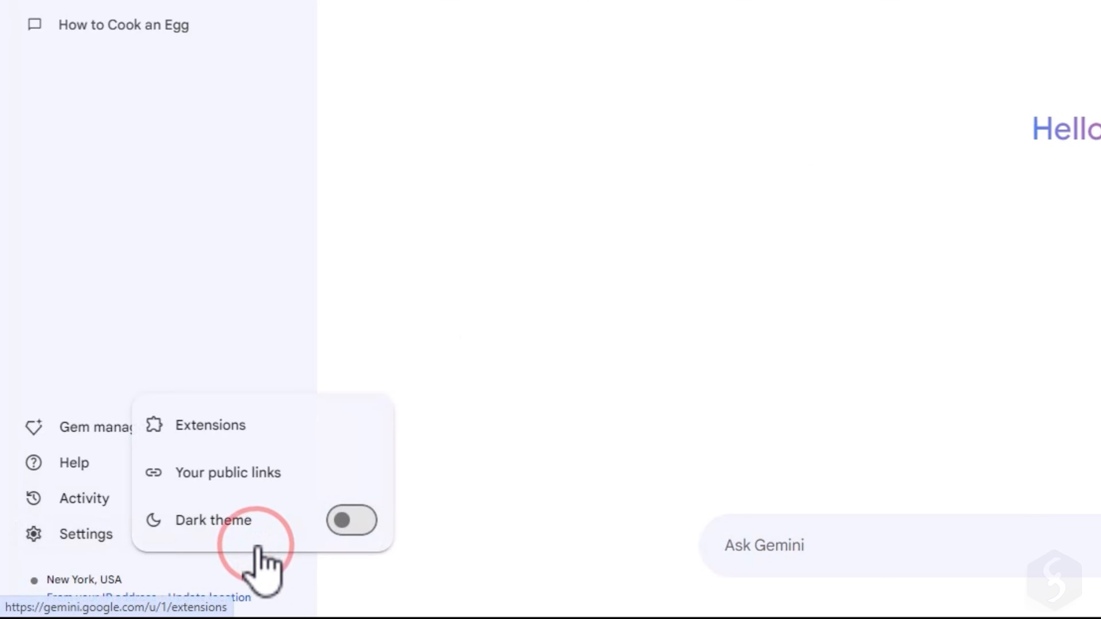
{"action": "left_click", "coordinate": [209, 425]}
{"action": "type", "text": "Show me the route from New York to Los Angeles"}
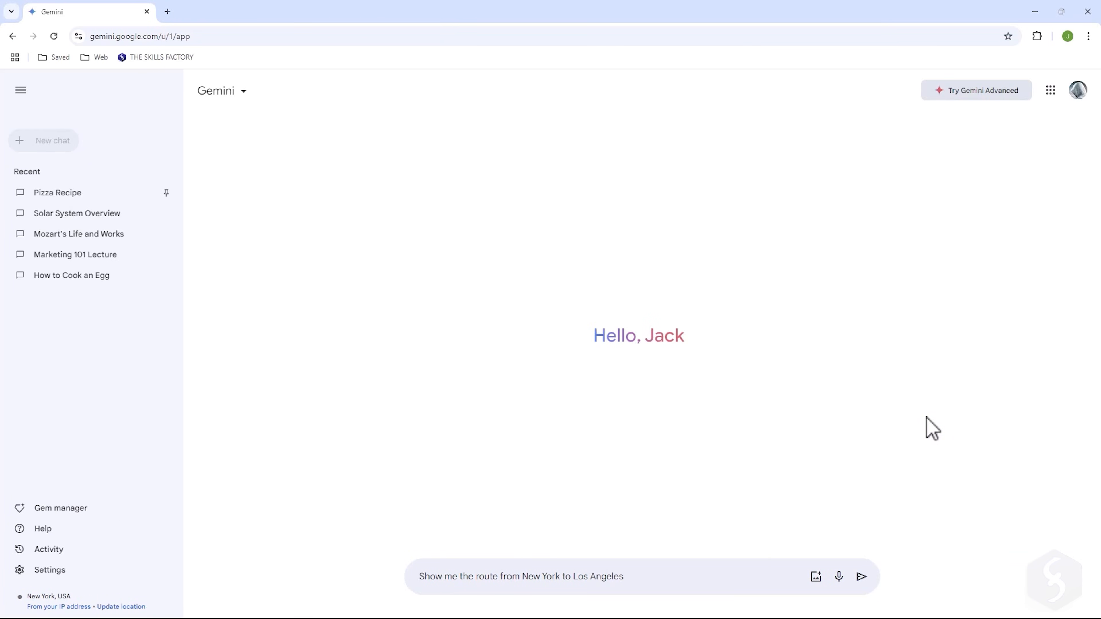
Step: Send the New York to Singapore flight request and scroll through the results
{"action": "left_click", "coordinate": [861, 577]}
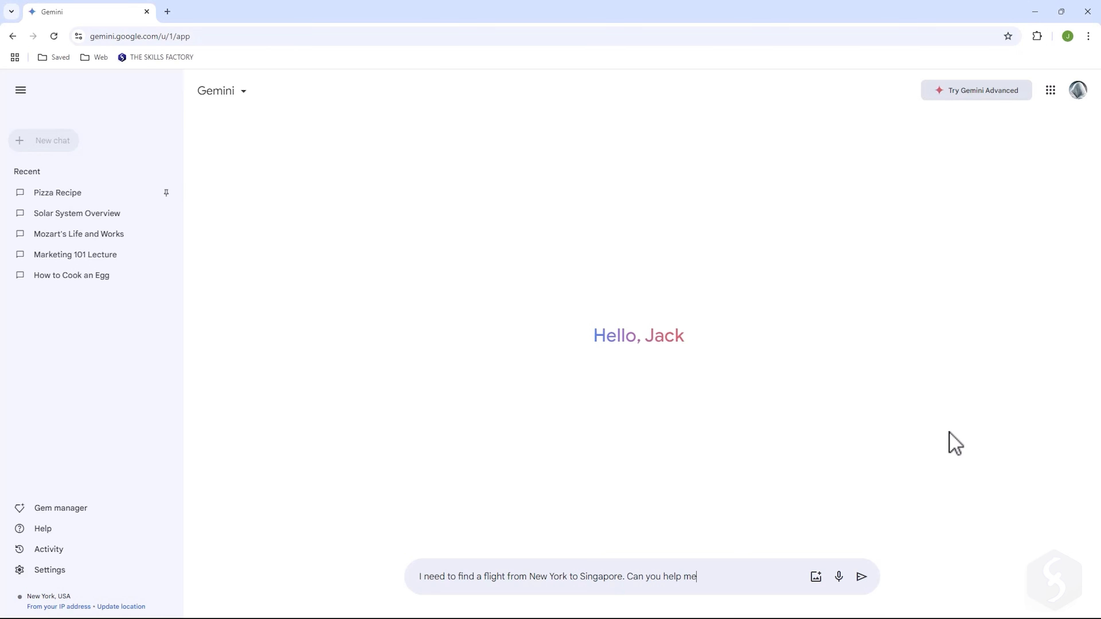
{"action": "left_click", "coordinate": [861, 576]}
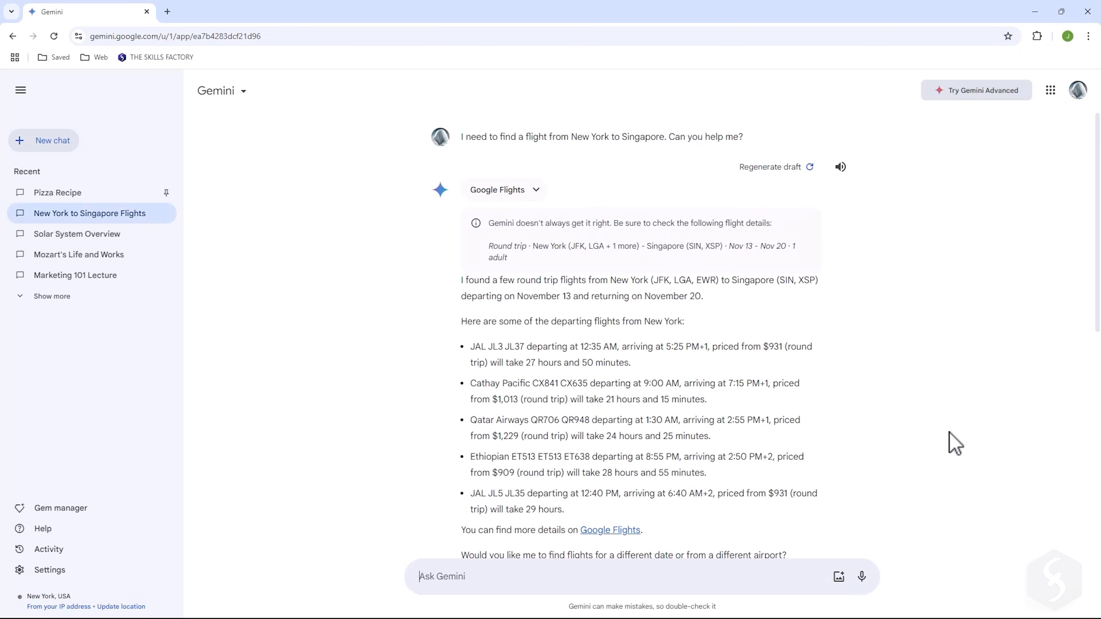
{"action": "scroll", "scroll_direction": "down", "scroll_amount": 3}
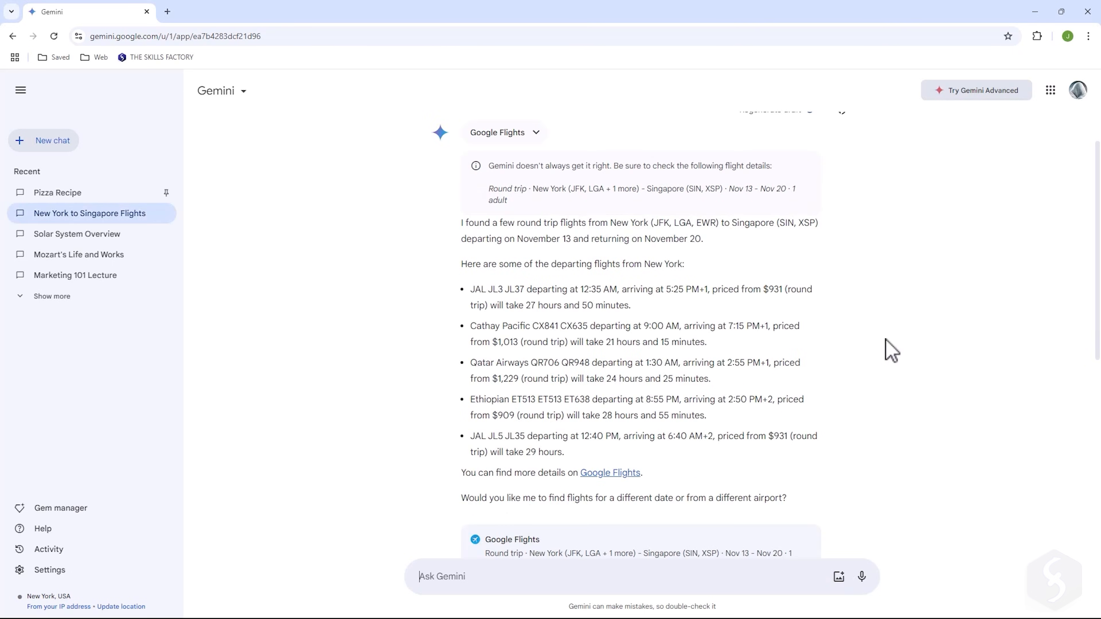
Step: In a new chat, send 'Look for a document recipe in my workspace'
{"action": "left_click", "coordinate": [52, 140]}
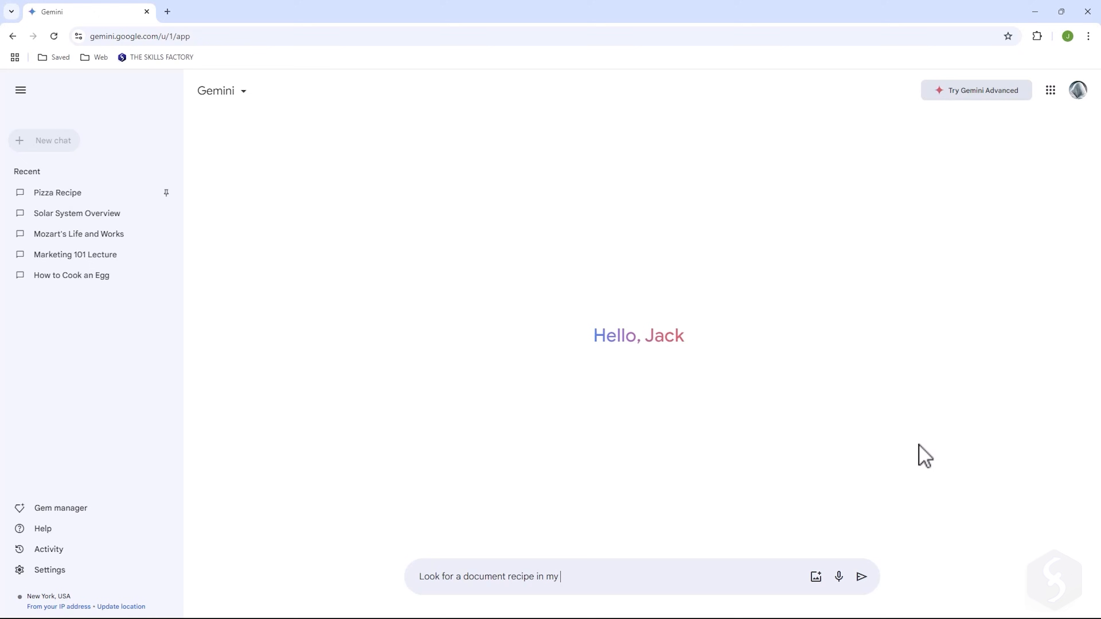
{"action": "left_click", "coordinate": [861, 577]}
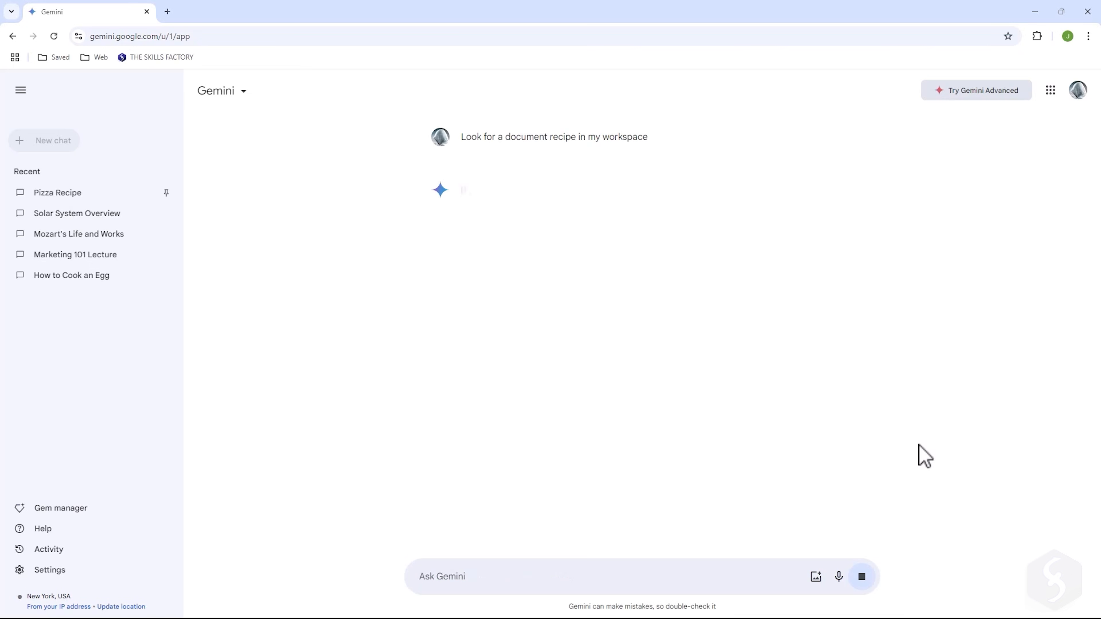